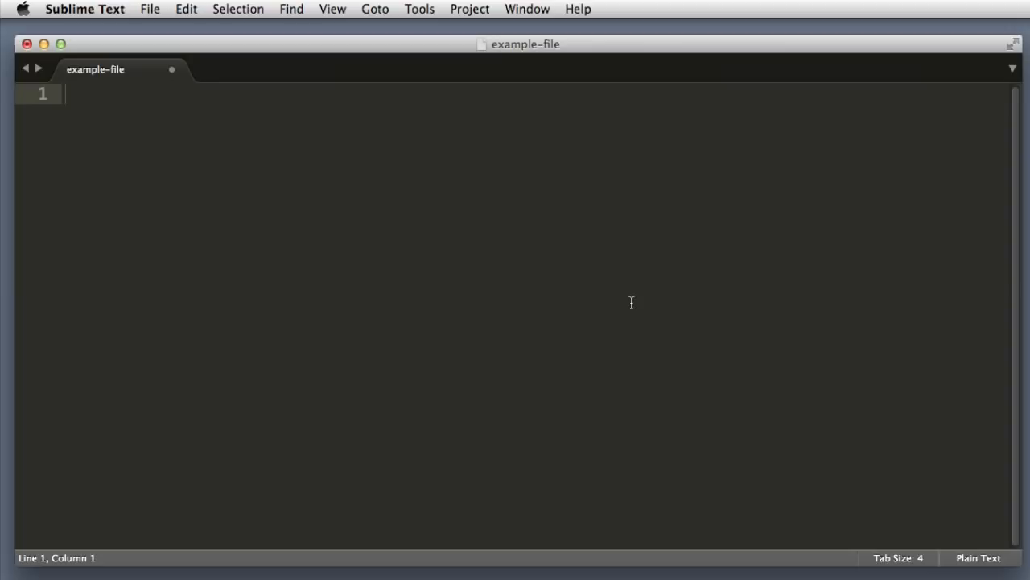
Write the practice sentence 'We can type in it. What else is there to learn?!?!??!?!'.
type("We can type in it")
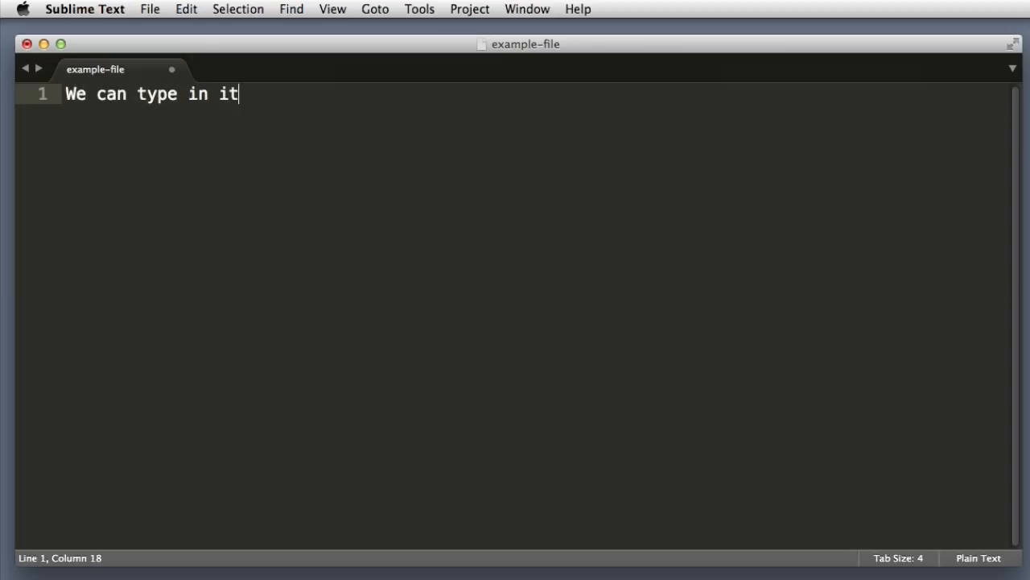
type(". What else is there")
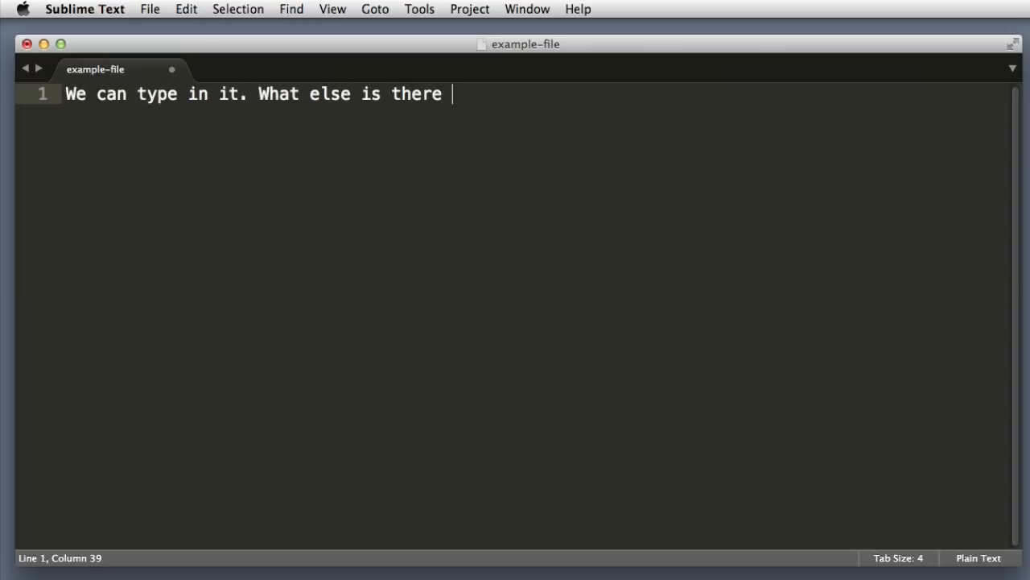
type("to learn?!?!??!?!")
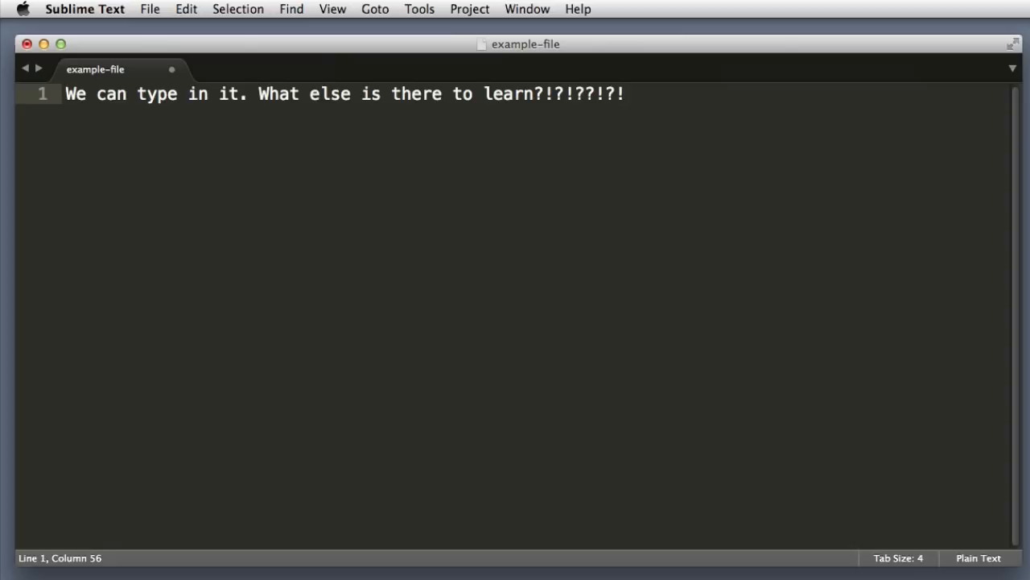
Write the cat story: 'I once had a cat. The cat was fast. He was much faster than the average cat.'.
type("I once had a cat. The cat was fast. He was much faster than the average cat.")
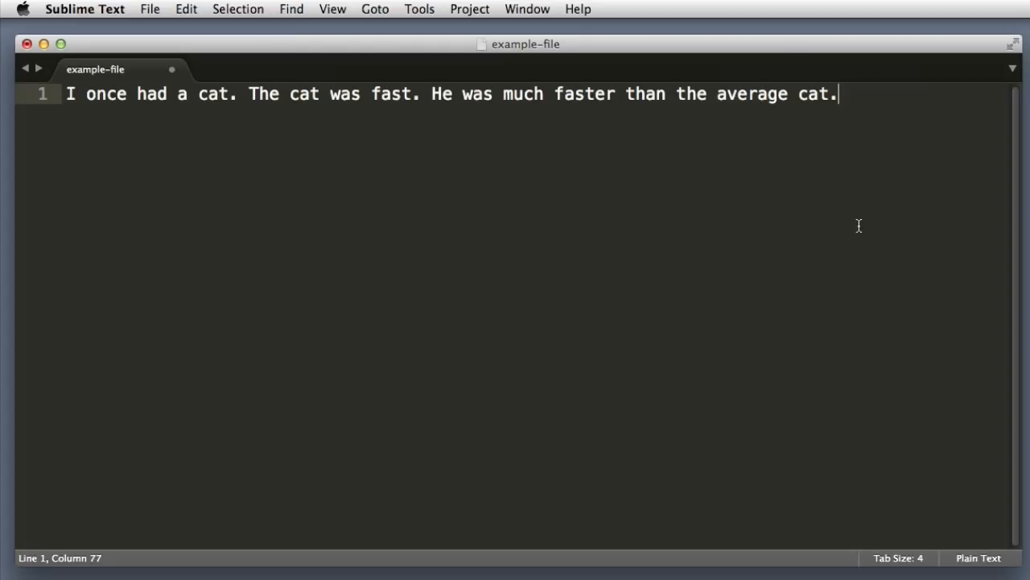
mouse_move(214, 103)
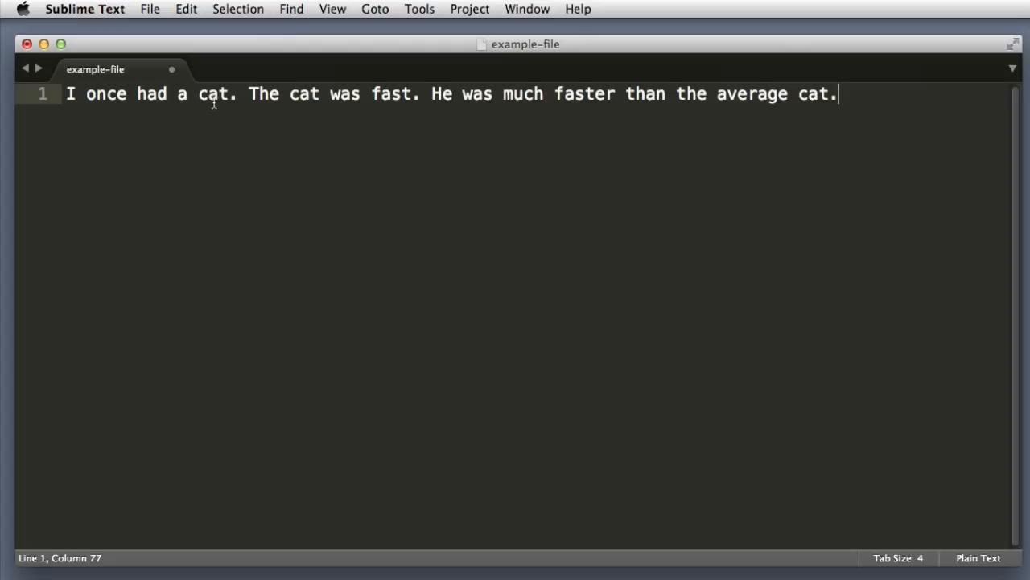
Insert 'small' before two cats one at a time, undo it, and place the cursor before the first cat.
type("small")
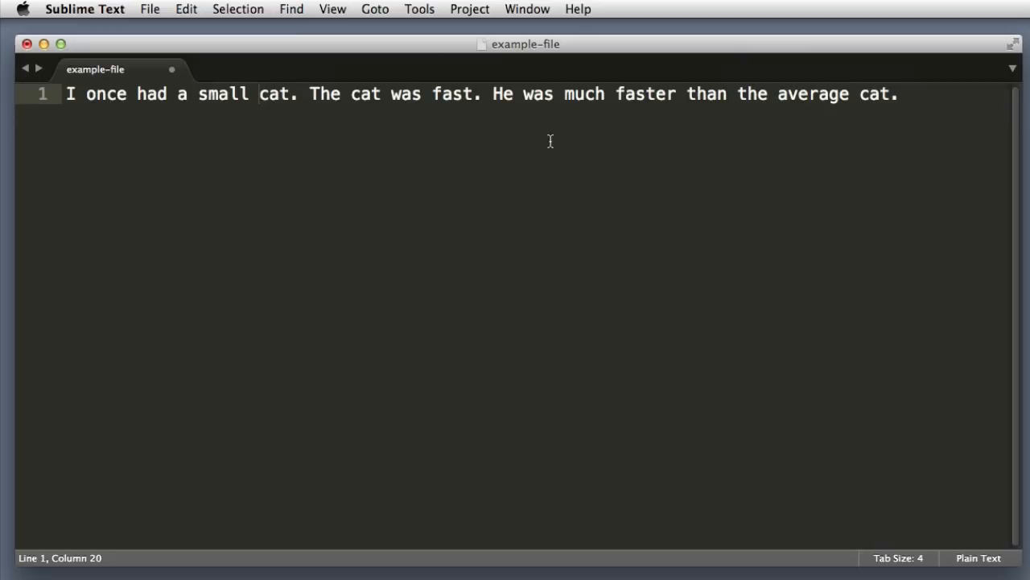
type("small")
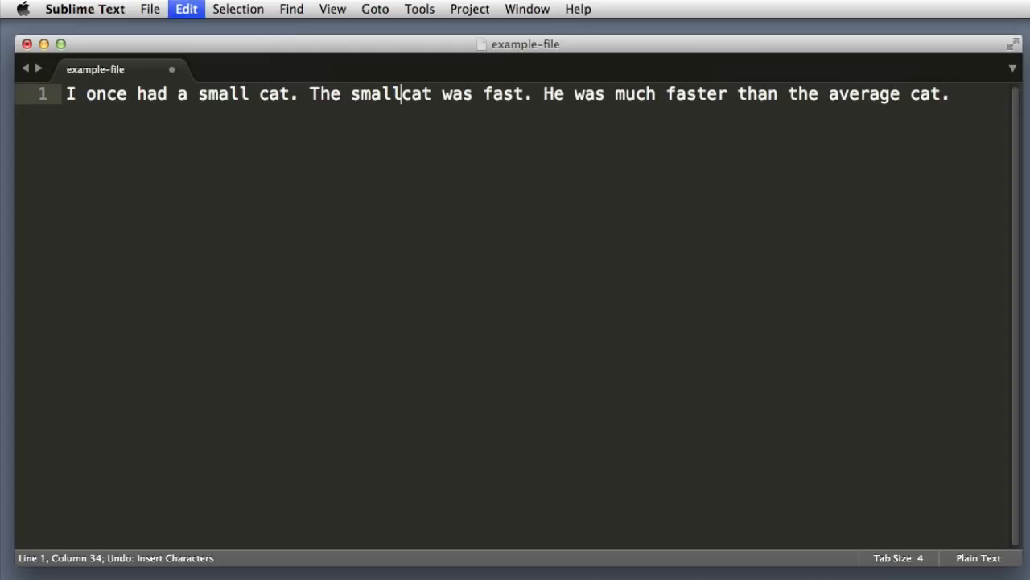
key("cmd+z")
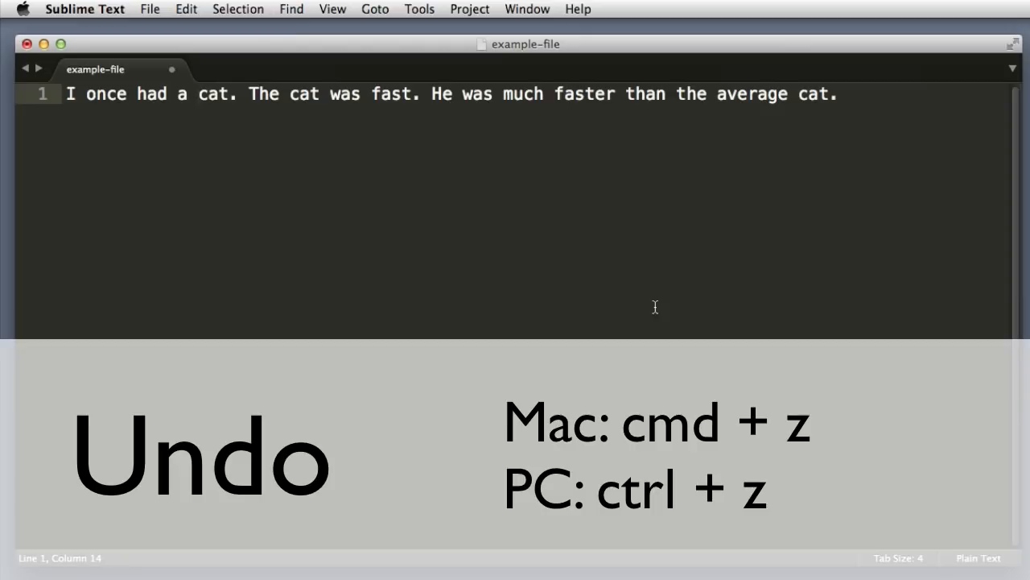
left_click(198, 93)
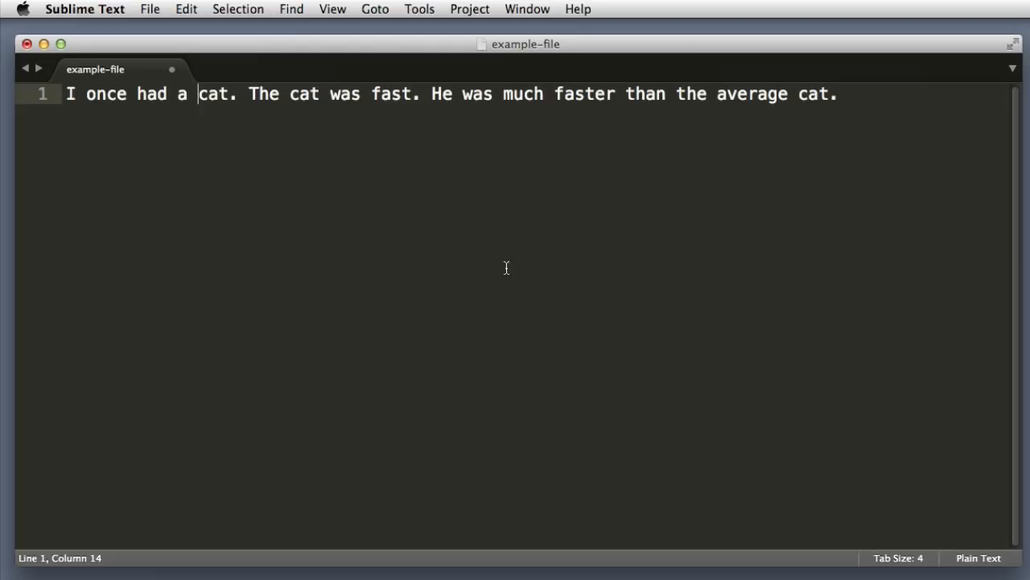
mouse_move(210, 118)
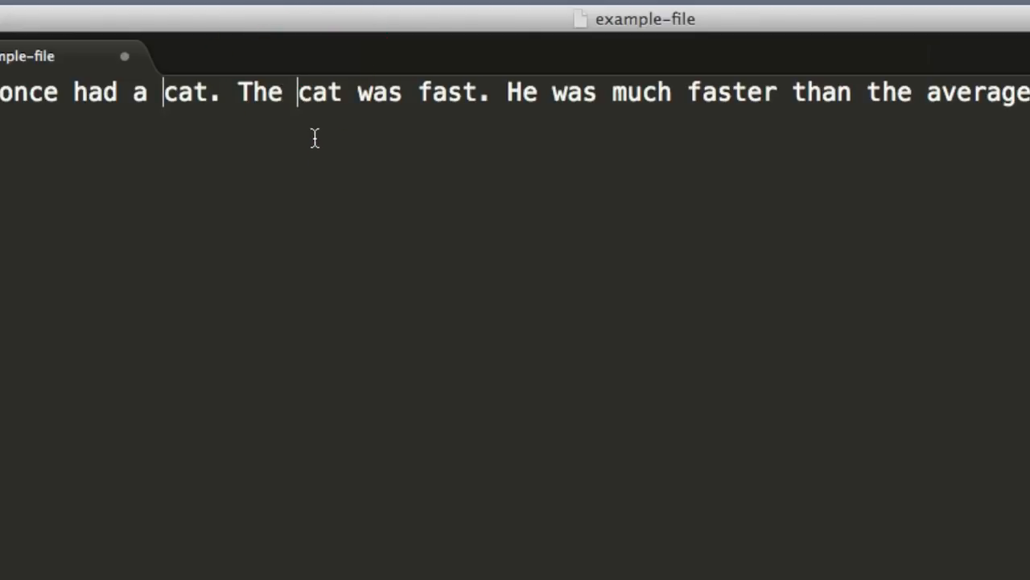
mouse_move(209, 111)
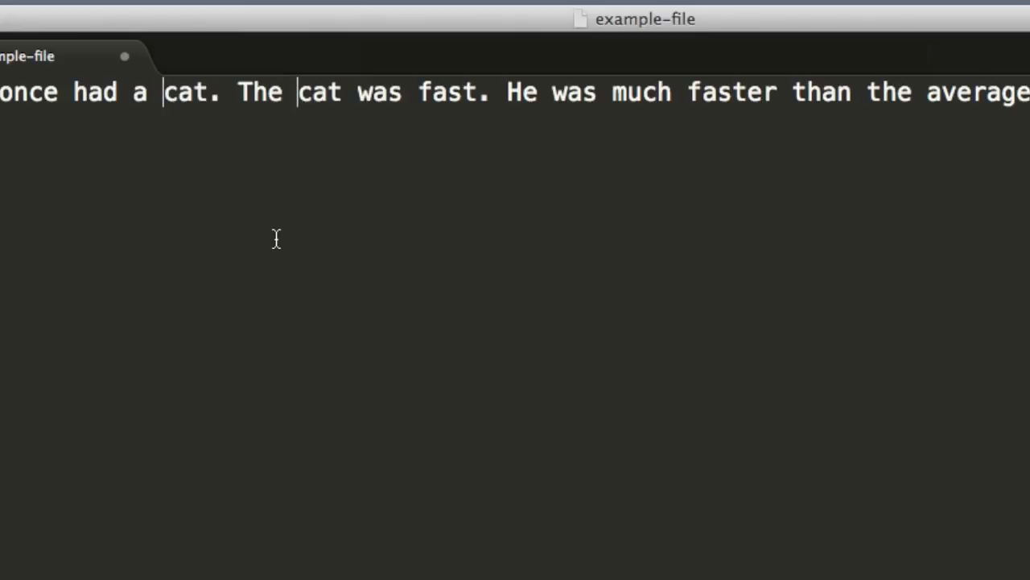
With cursors before the first two cats, write 'small' once so both read 'small cat'.
type("small")
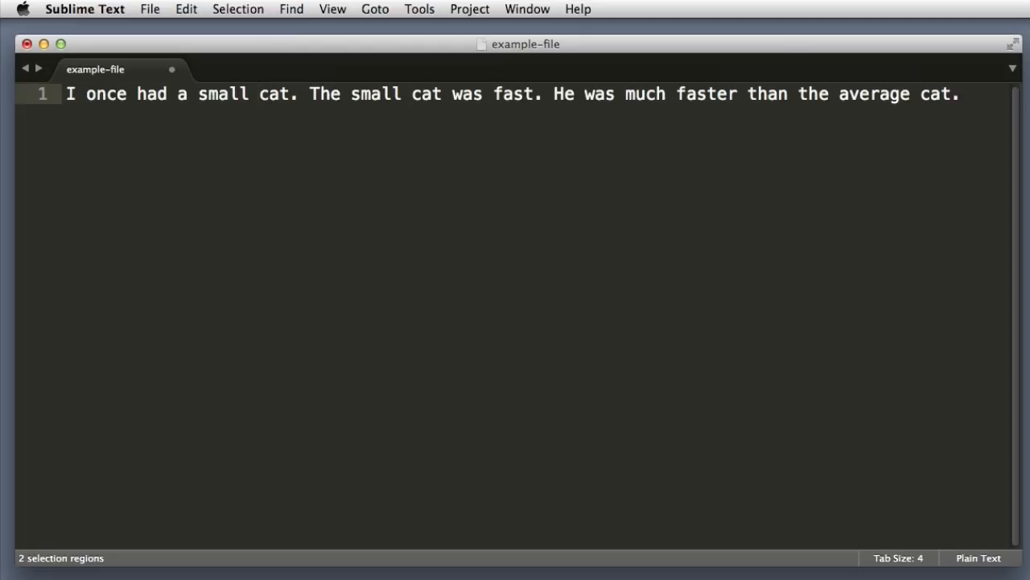
mouse_move(477, 254)
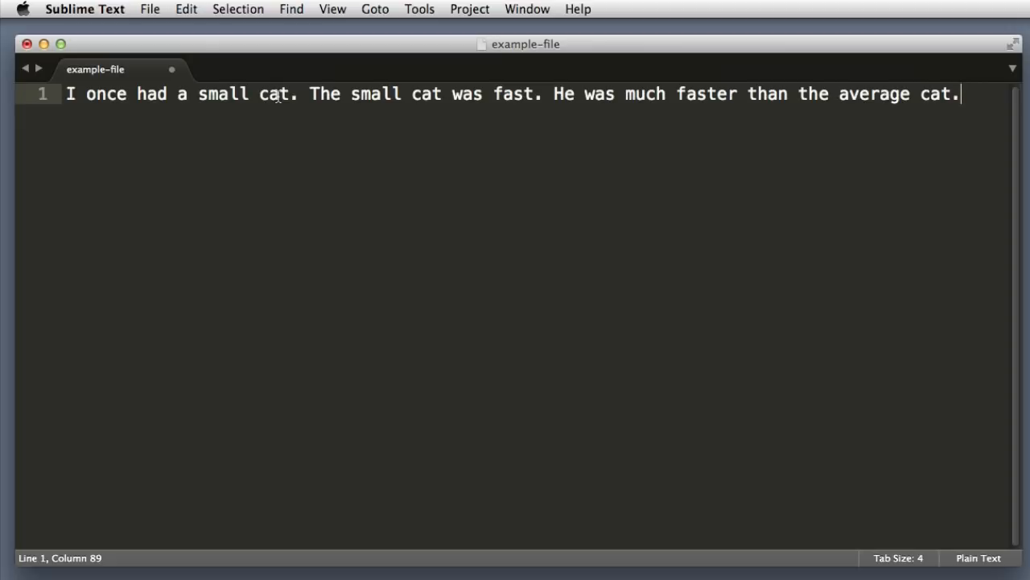
Select all three occurrences of 'cat' with Cmd+D, replace them with 'dog', and clear the selections.
double_click(277, 93)
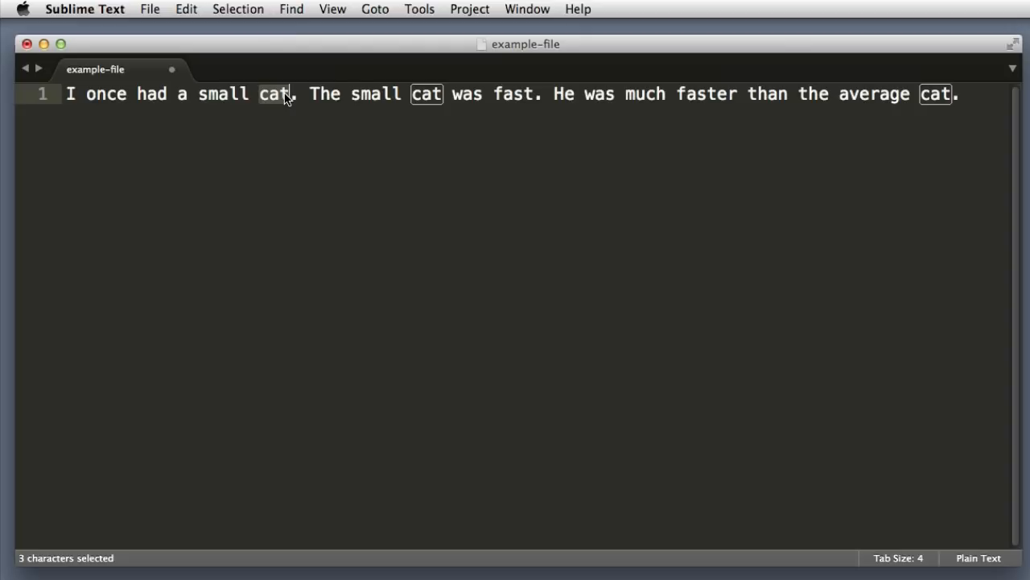
mouse_move(409, 106)
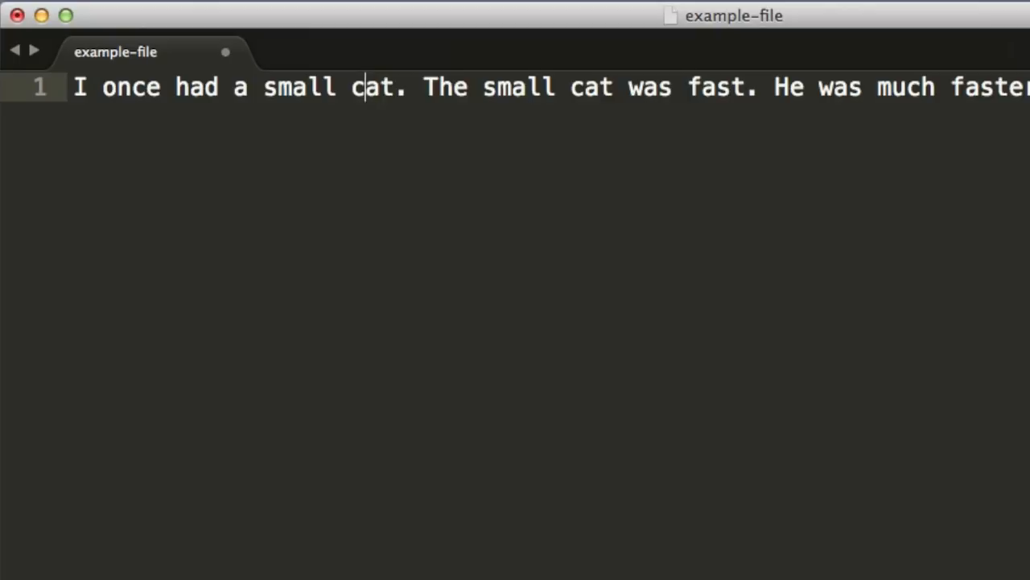
key("cmd+d")
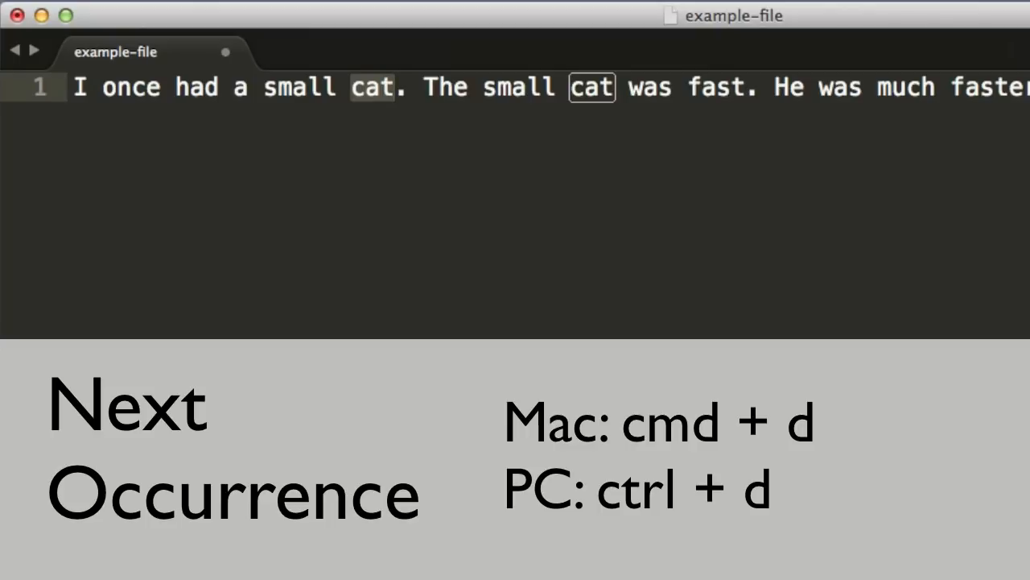
key("cmd+d")
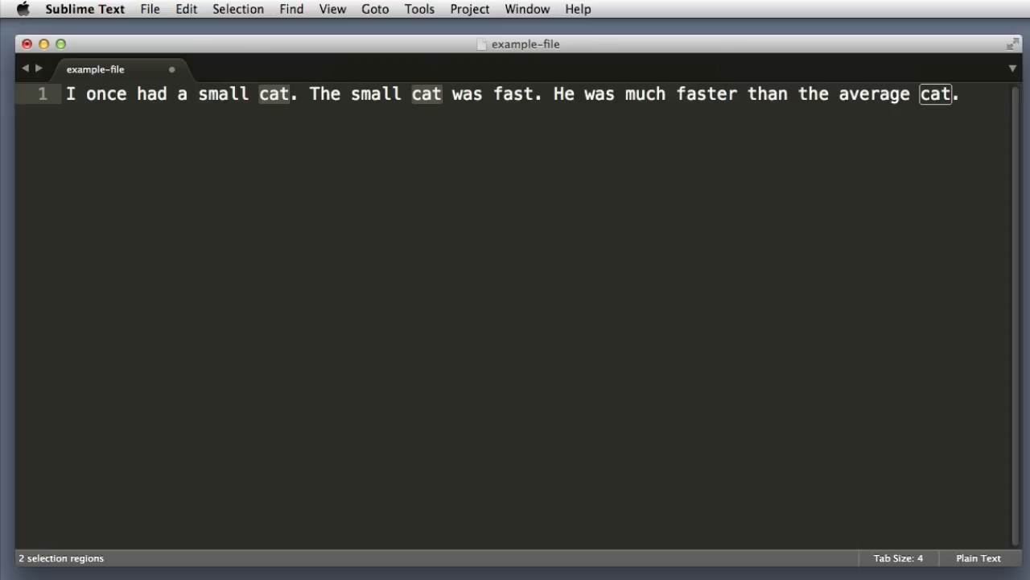
mouse_move(440, 117)
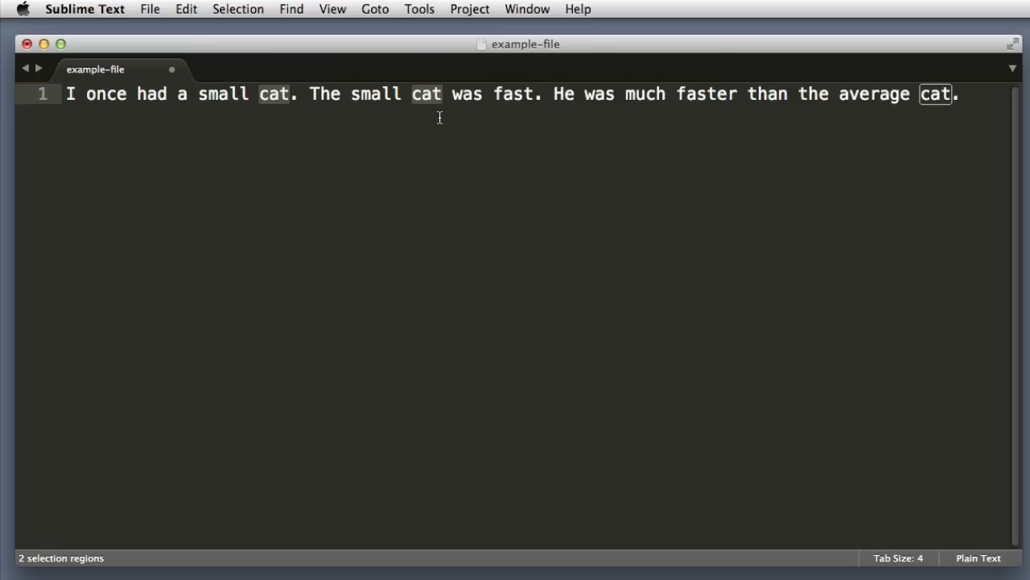
mouse_move(916, 150)
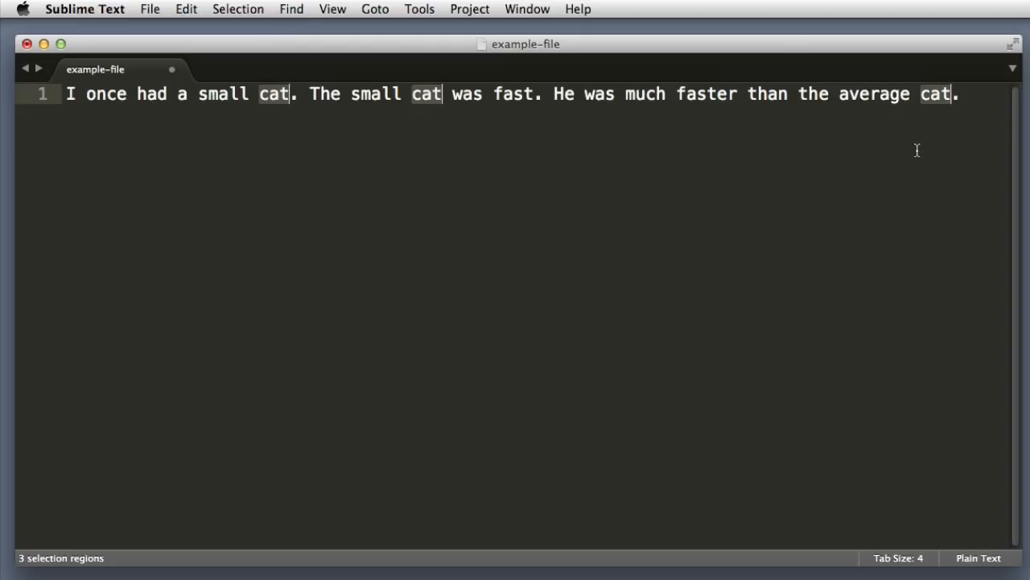
mouse_move(933, 154)
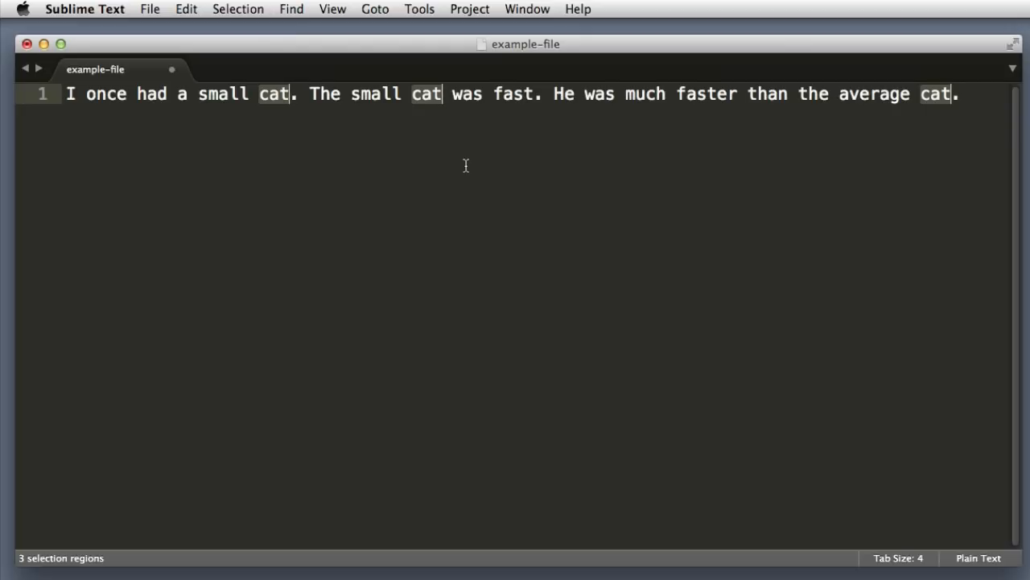
type("dog")
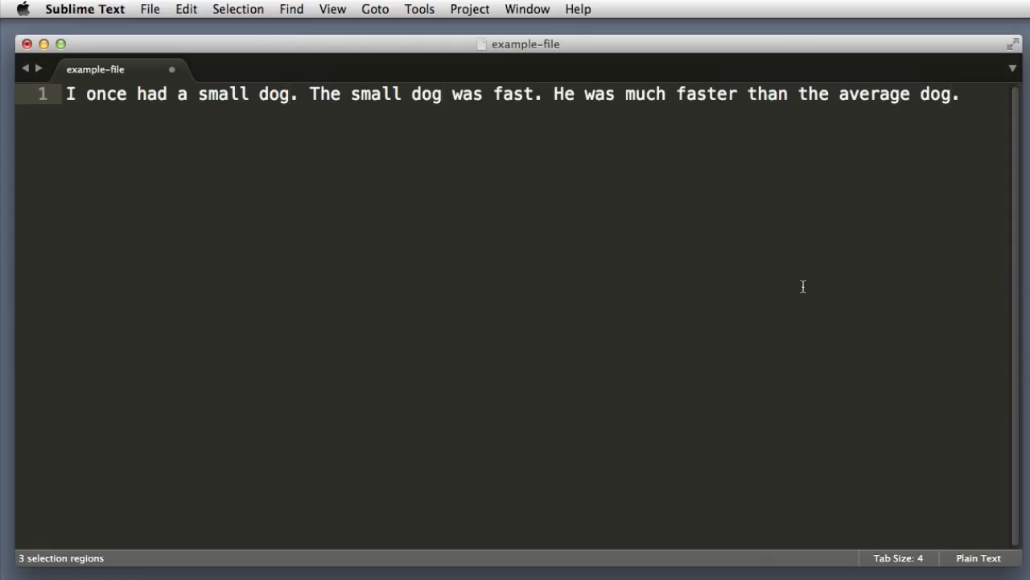
mouse_move(705, 282)
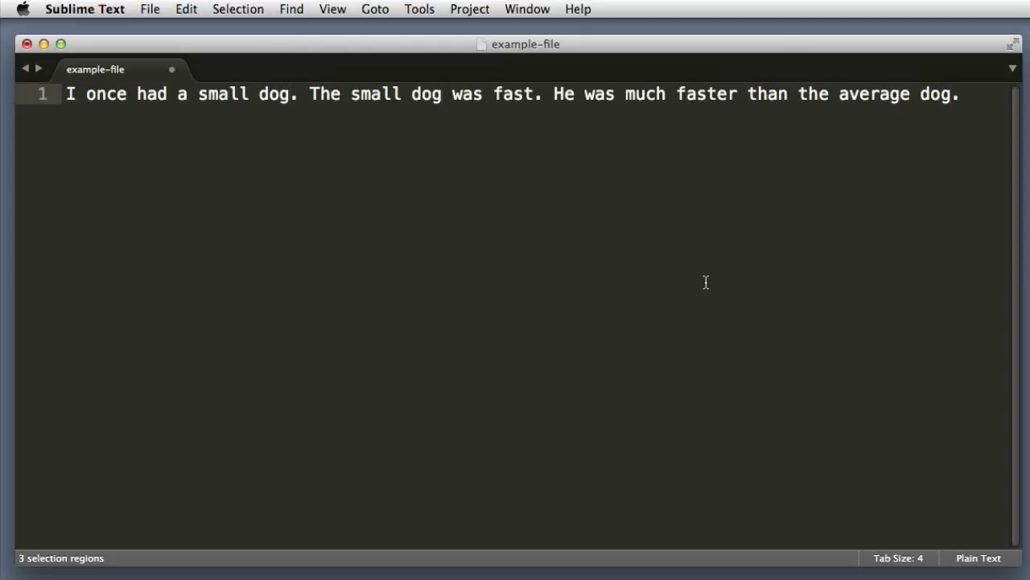
mouse_move(797, 357)
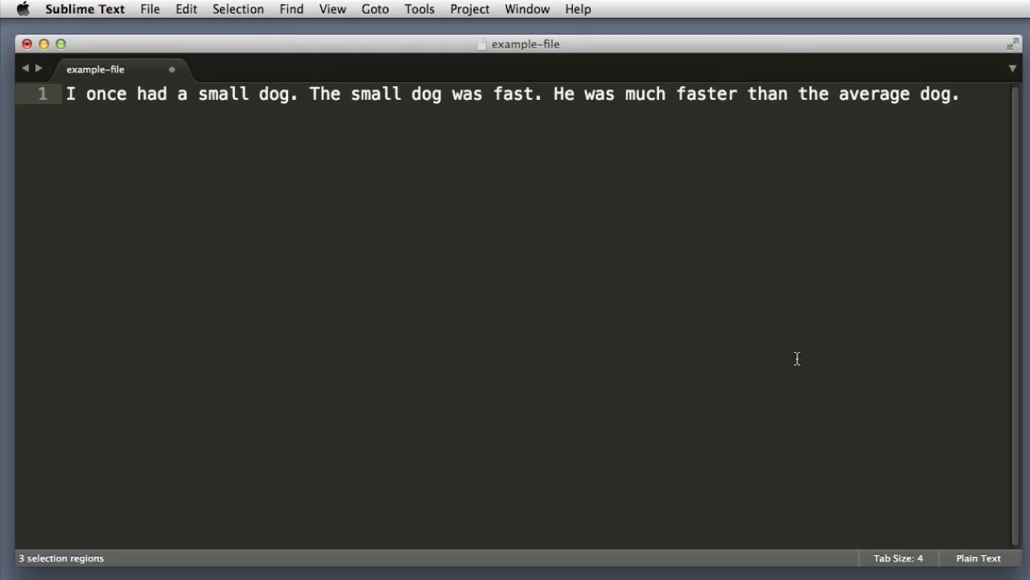
left_click(959, 93)
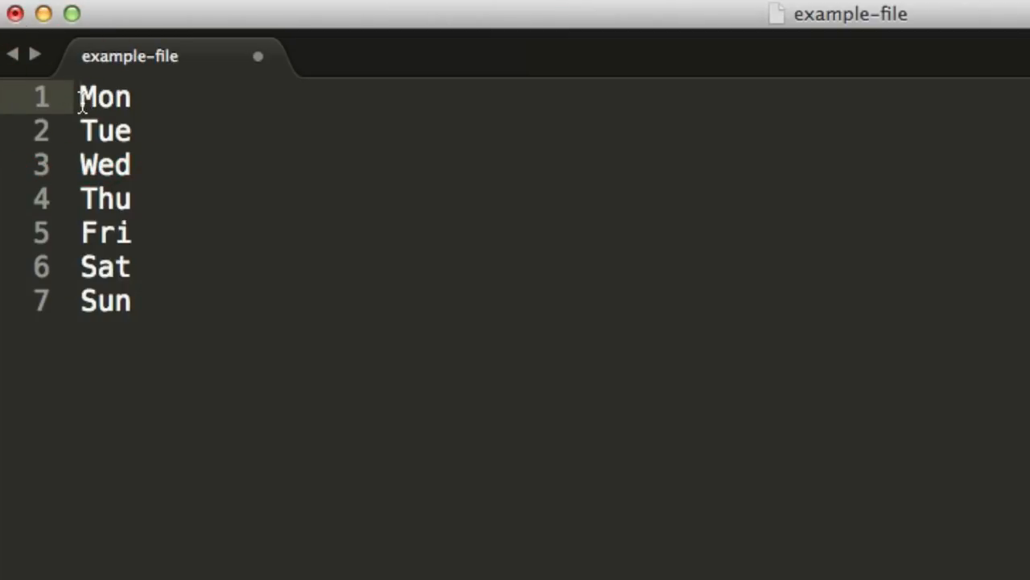
Prefix every weekday line with 'Bob is busy on' using seven cursors, then drop the multi-selection.
type("Bob")
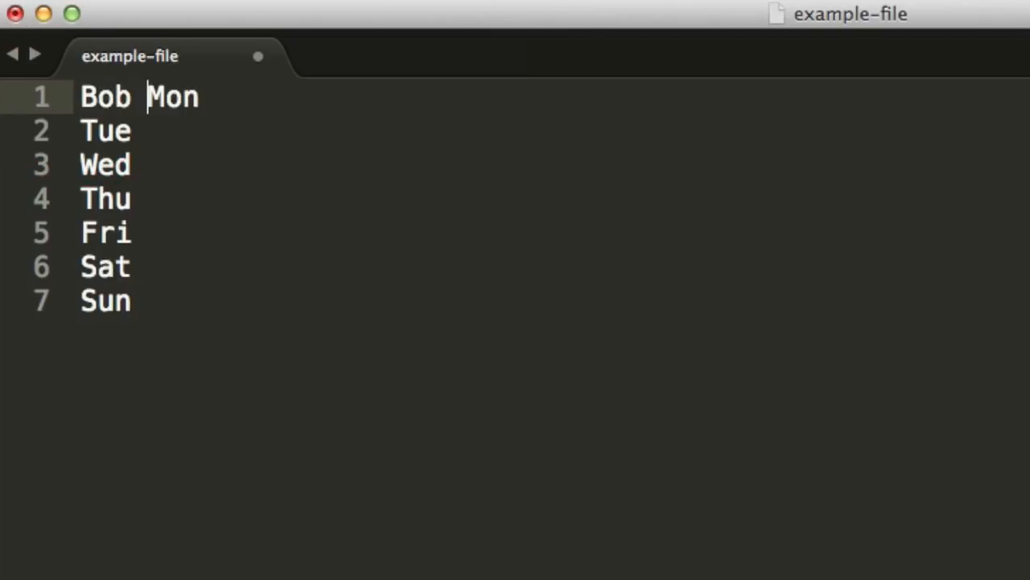
type("is busy on")
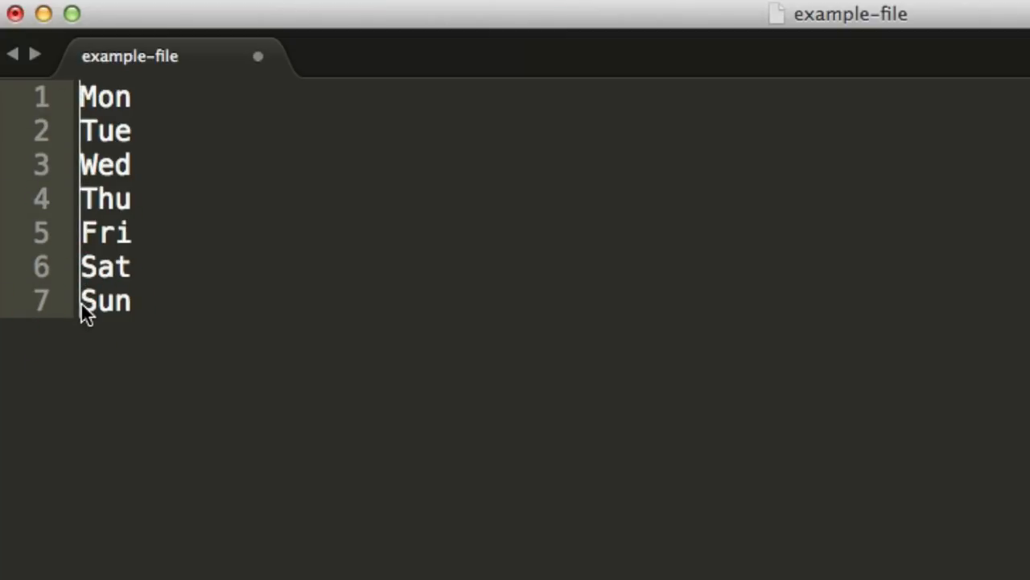
left_click(129, 97)
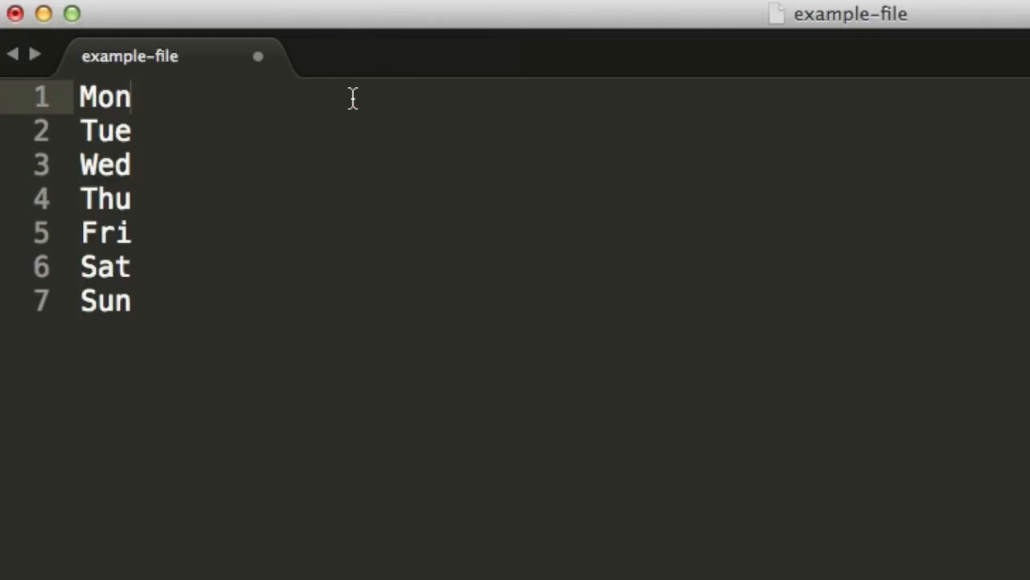
mouse_move(77, 95)
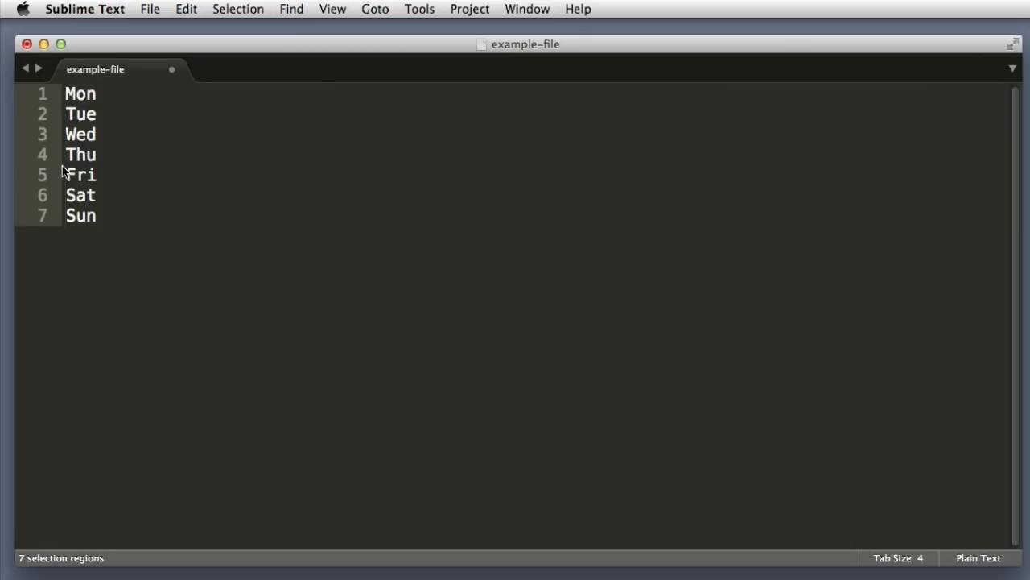
mouse_move(277, 201)
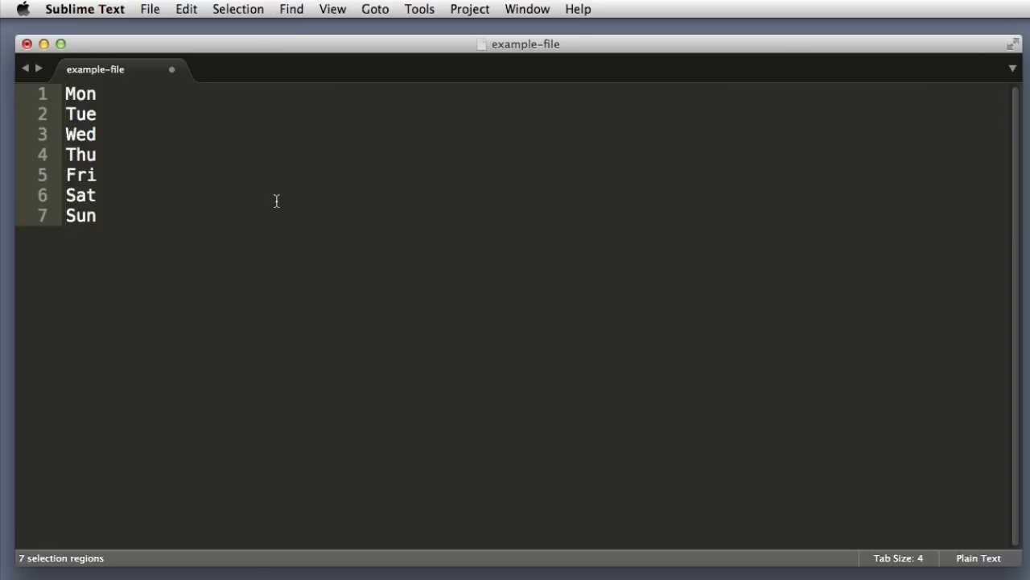
Write 'Bob is busy on' again and select the whole file to restore the plain weekday list.
type("Bob is bu")
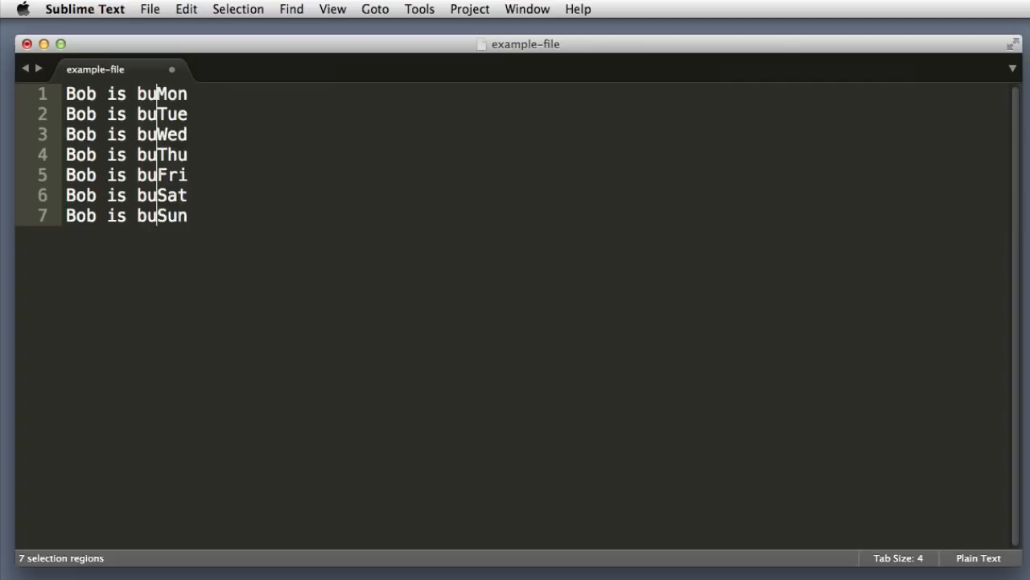
type("sy on")
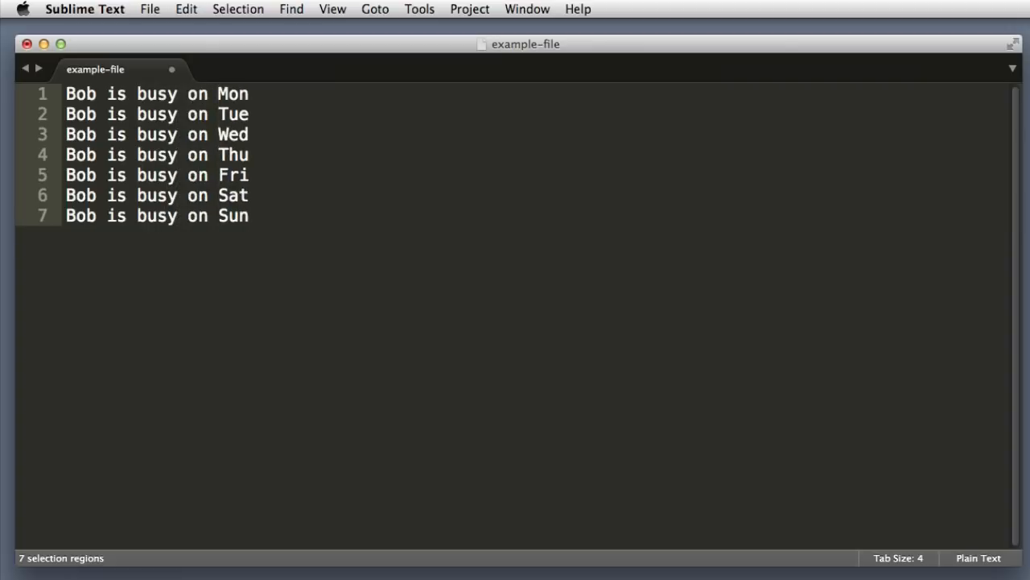
key("cmd+a")
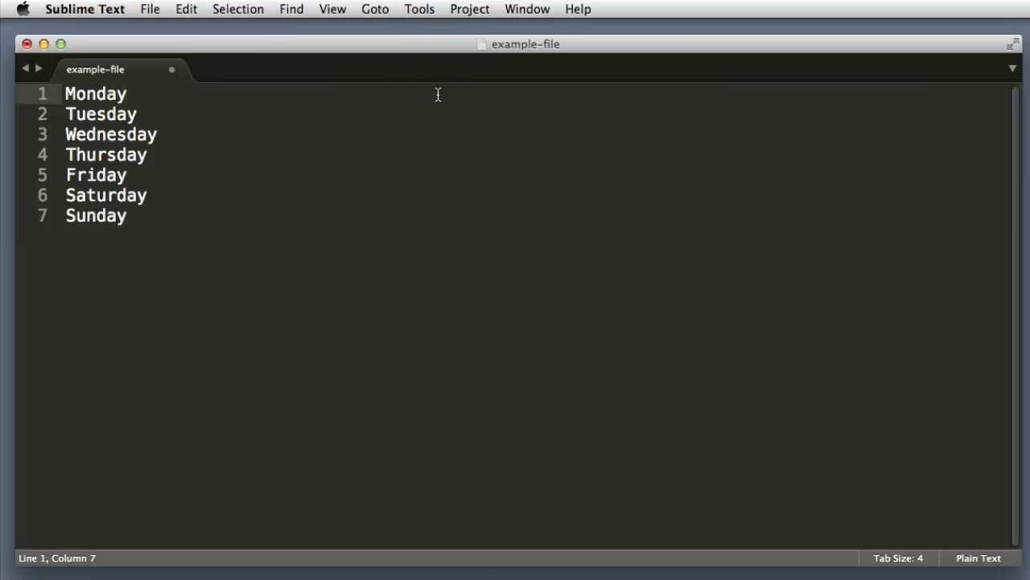
type("will be clou")
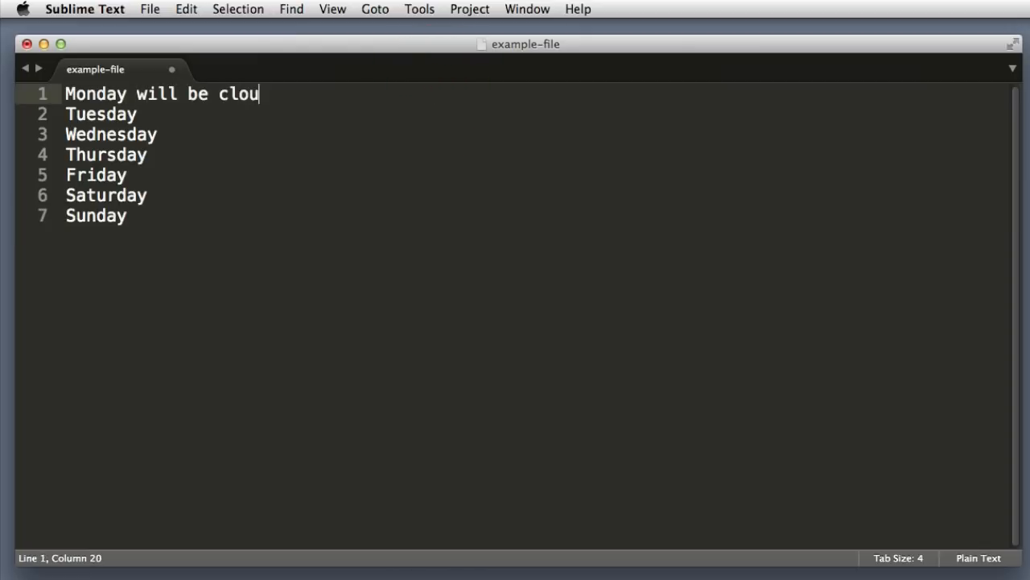
type("dy")
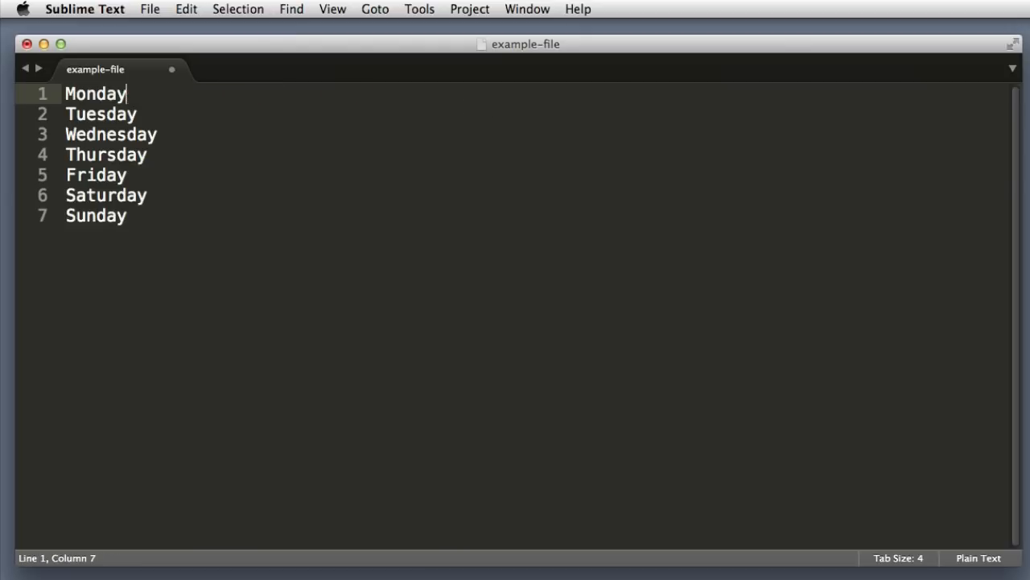
mouse_move(269, 91)
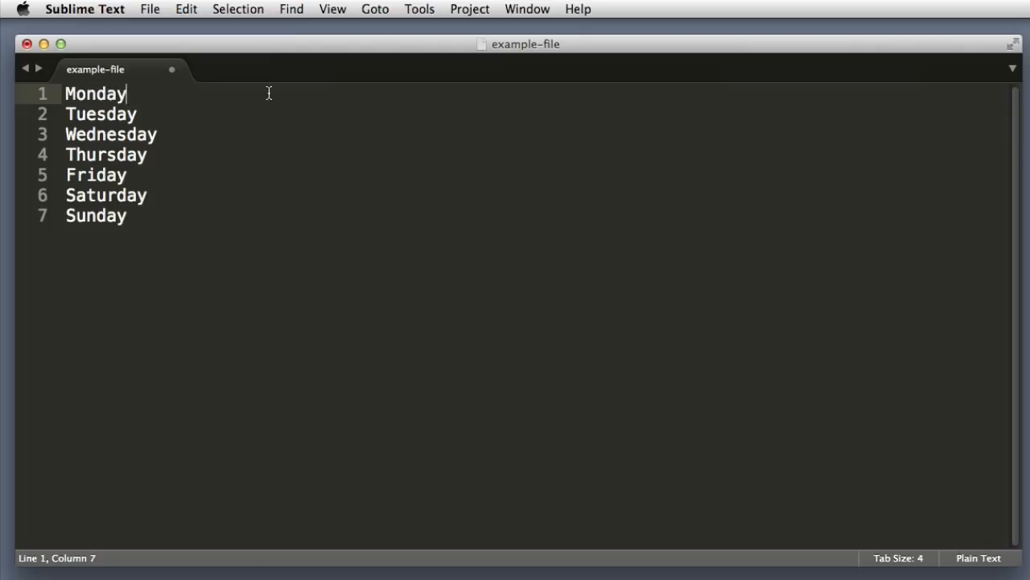
mouse_move(376, 90)
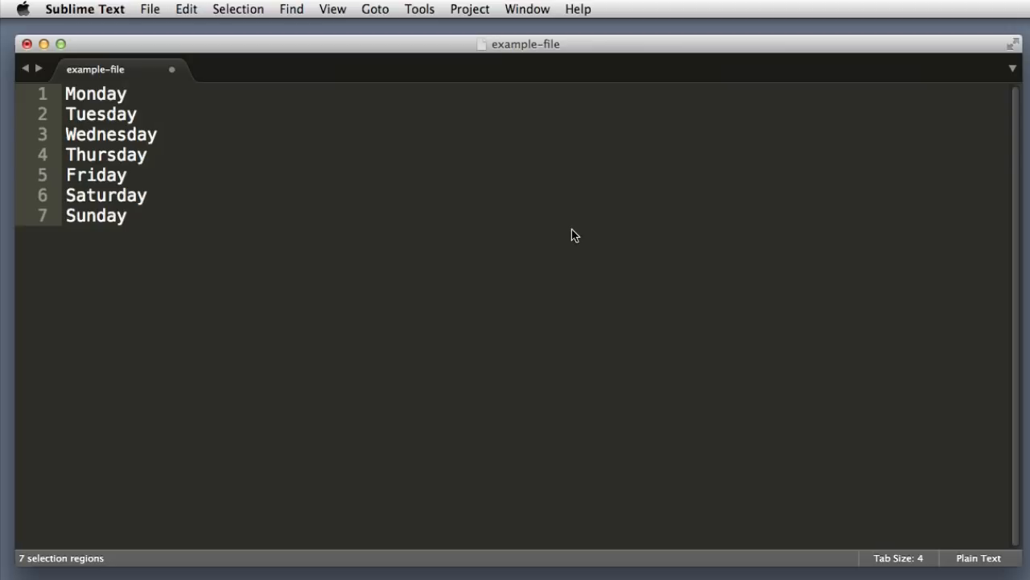
type("will be cloudy.")
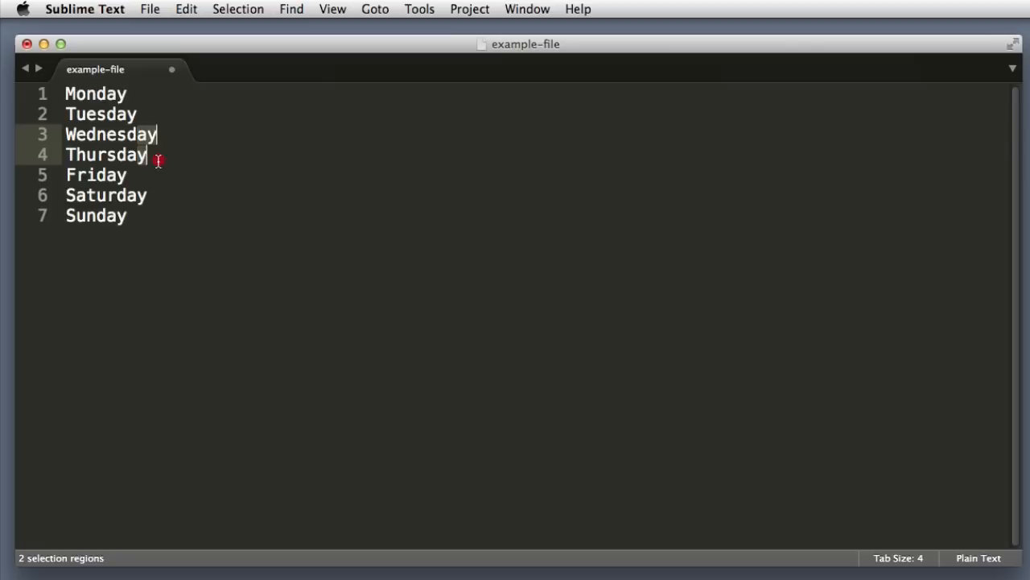
Select all seven weekday lines, split into one selection per line, and collapse each to its line end.
left_click(127, 216)
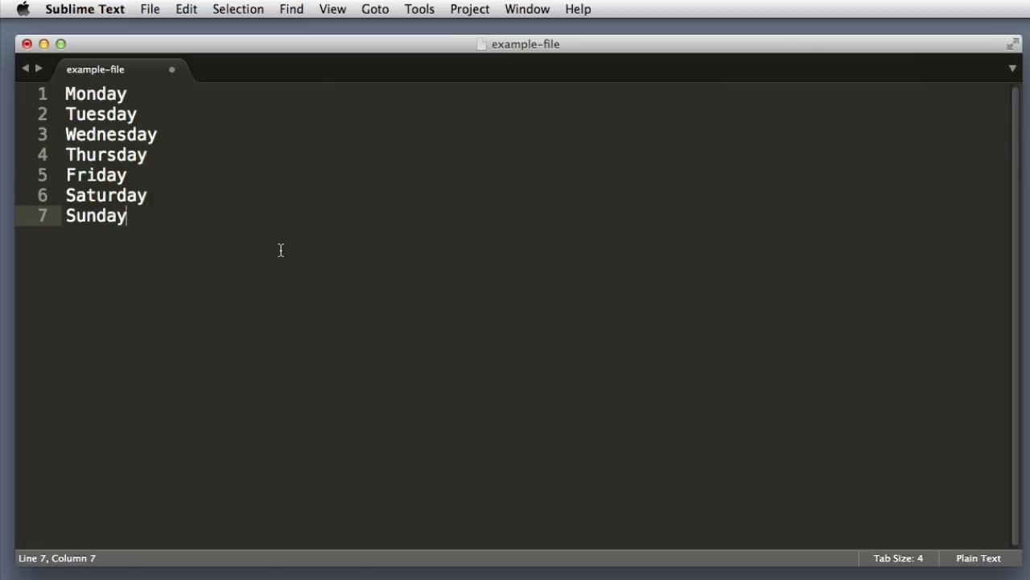
key("cmd+a")
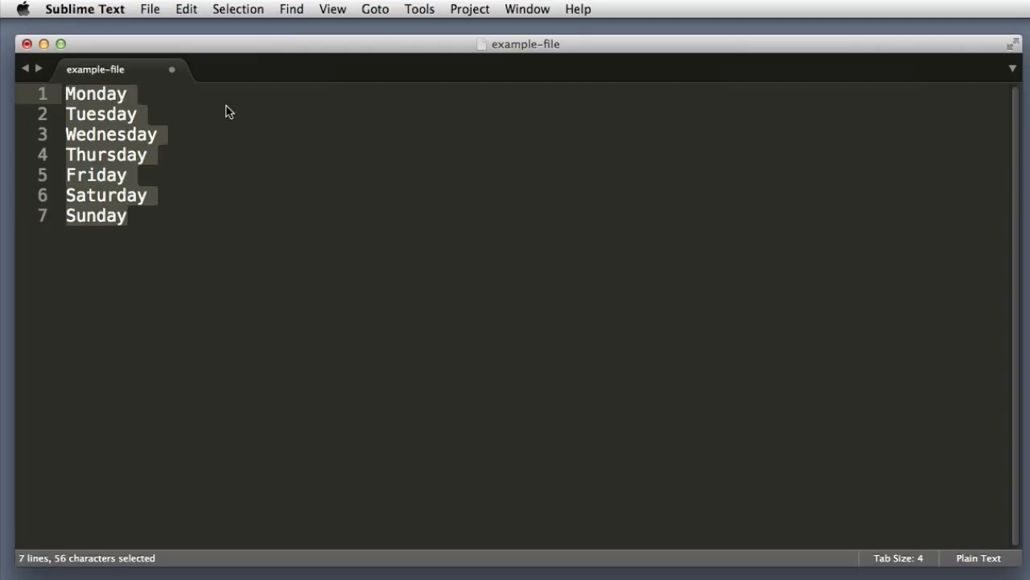
type("asdkf")
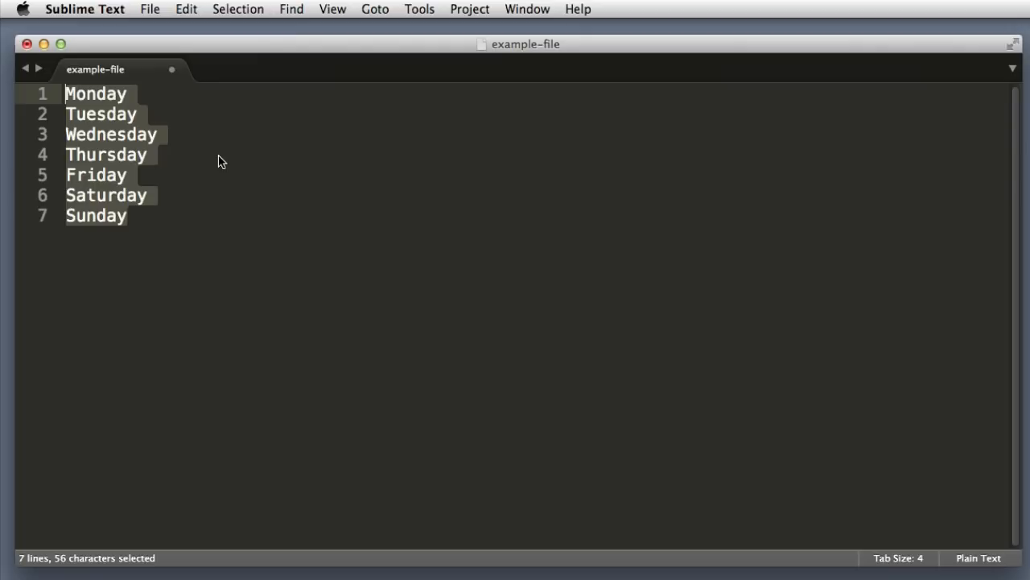
key("cmd+shift+l")
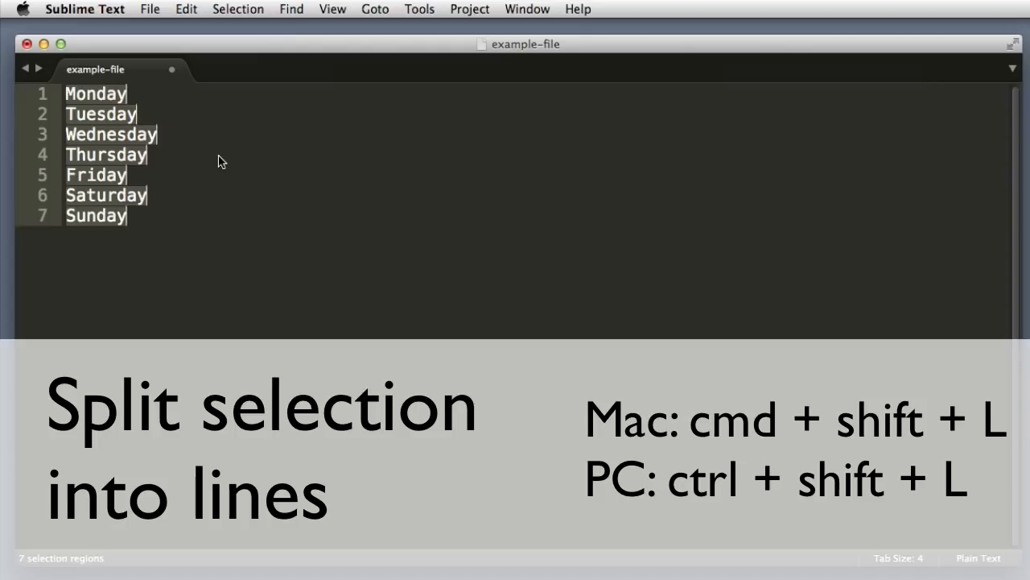
key("cmd+shift+l")
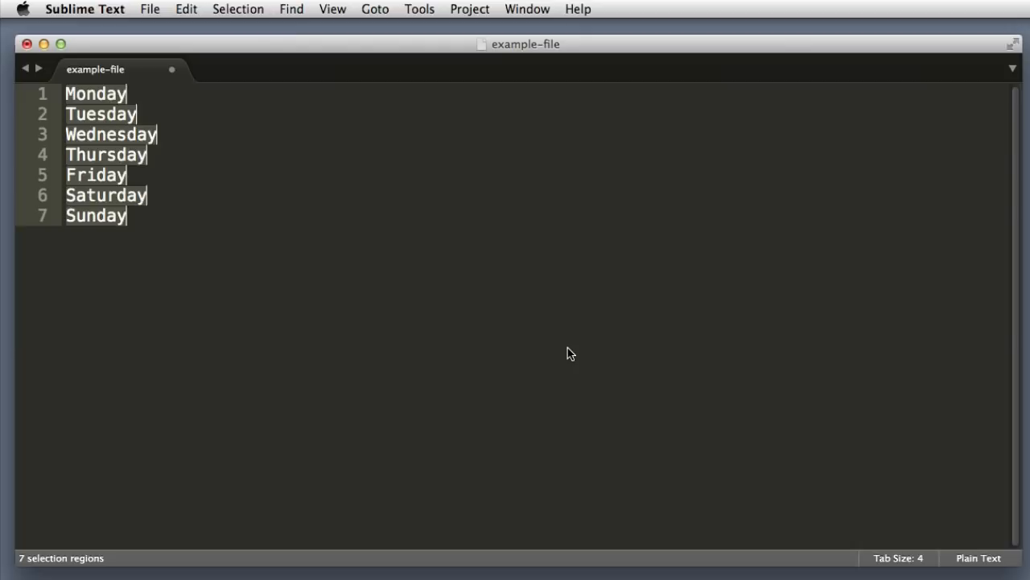
Append ' will be cloudy.' to every day, jump to line starts, and prefix 'Did you know that '.
type("Rep")
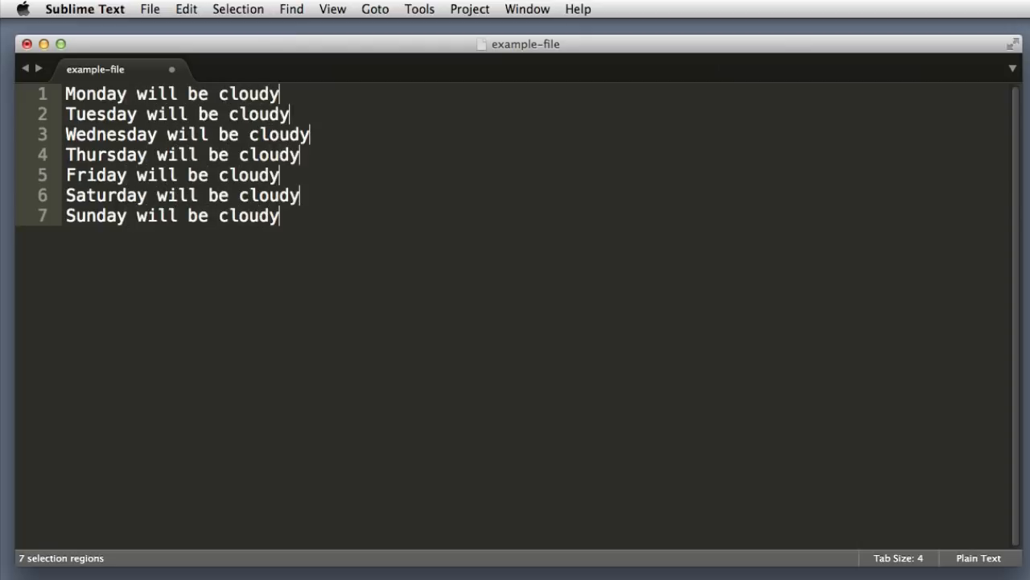
type(".")
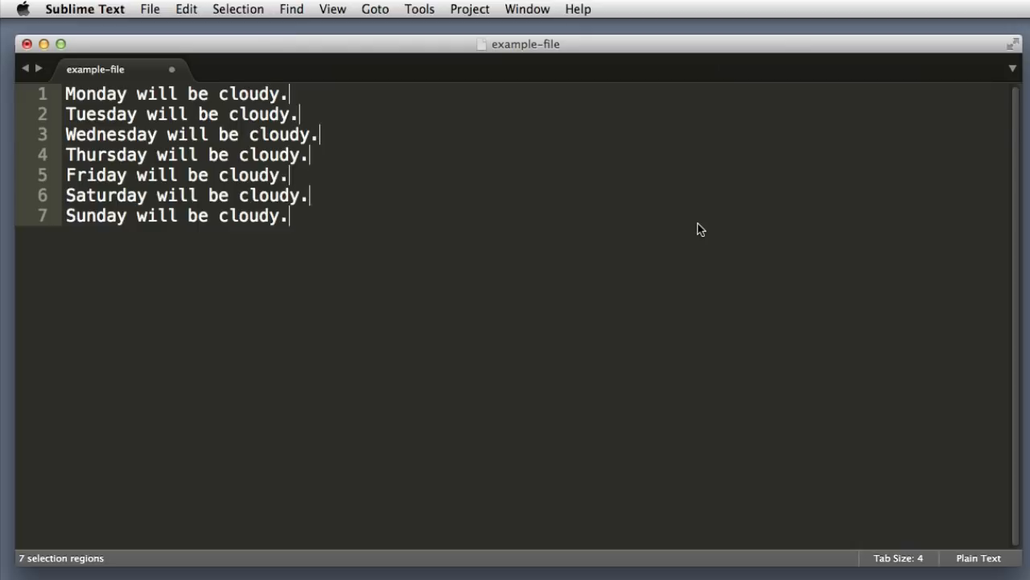
mouse_move(403, 106)
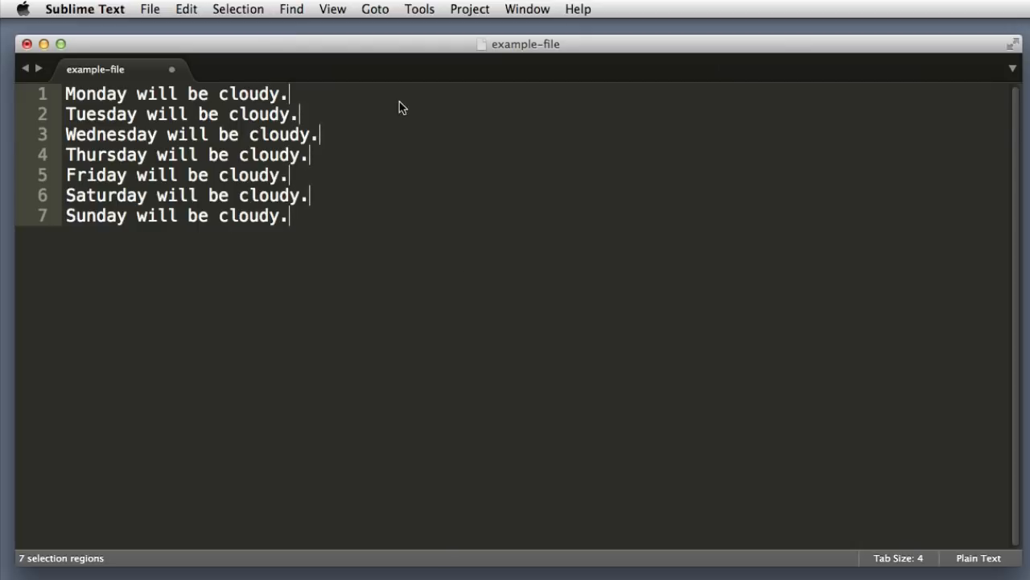
mouse_move(394, 160)
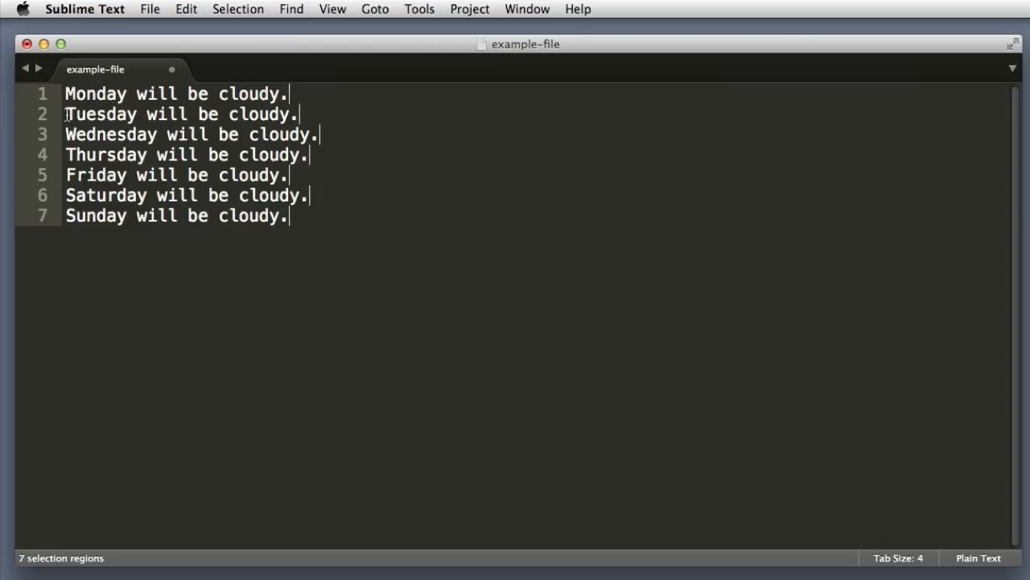
mouse_move(609, 143)
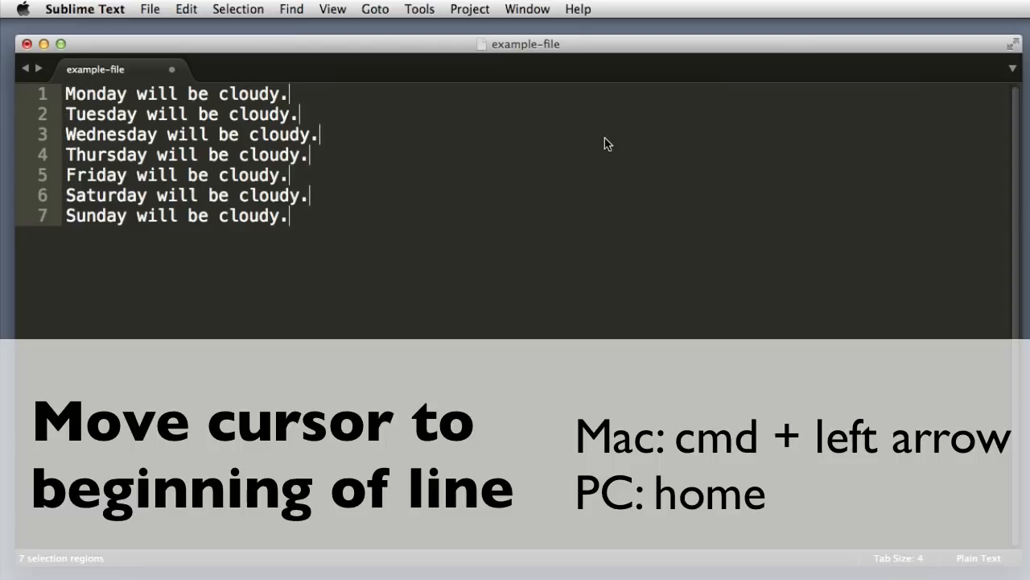
key("cmd+left")
type("Did you ")
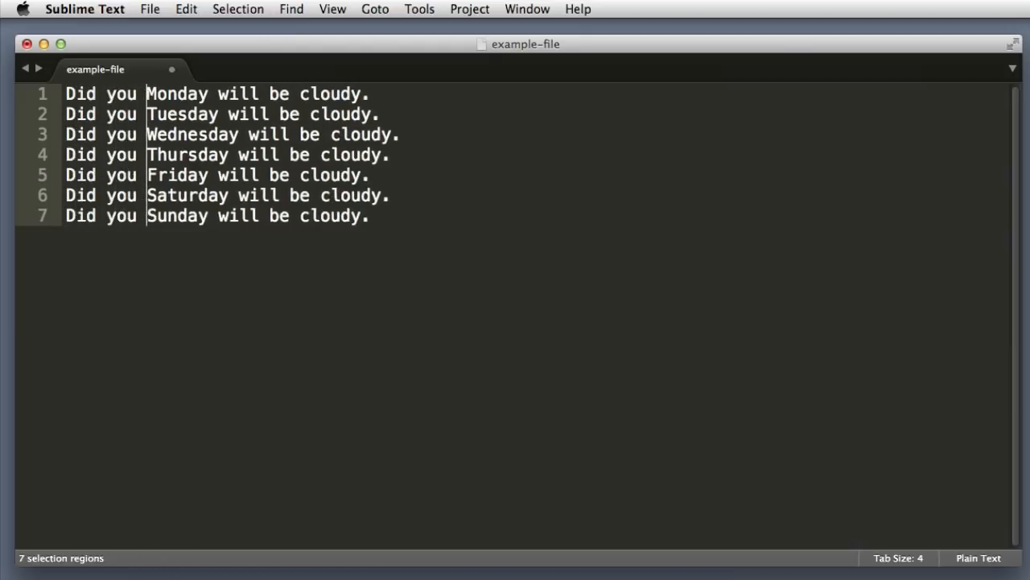
type("know that")
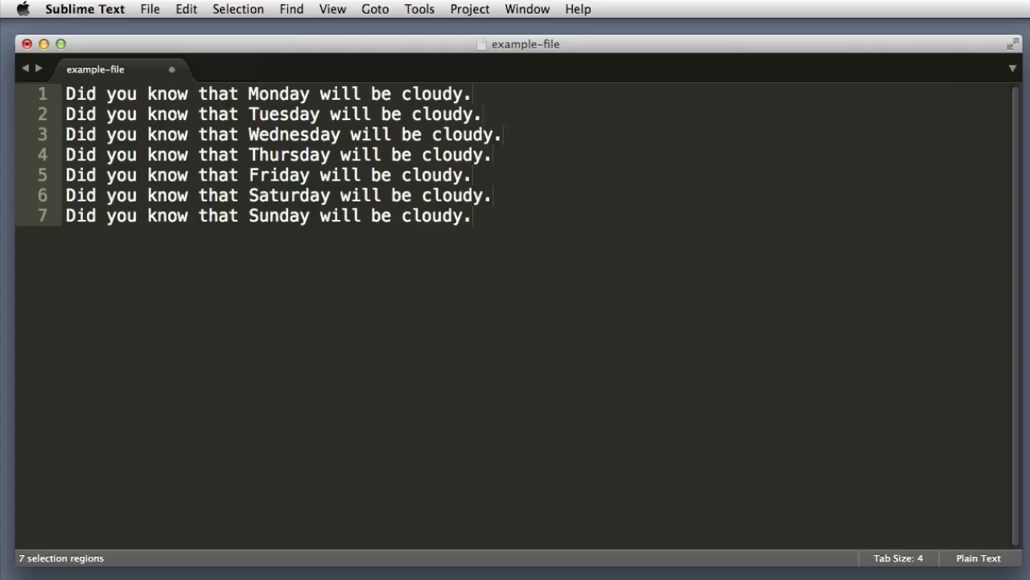
type("?")
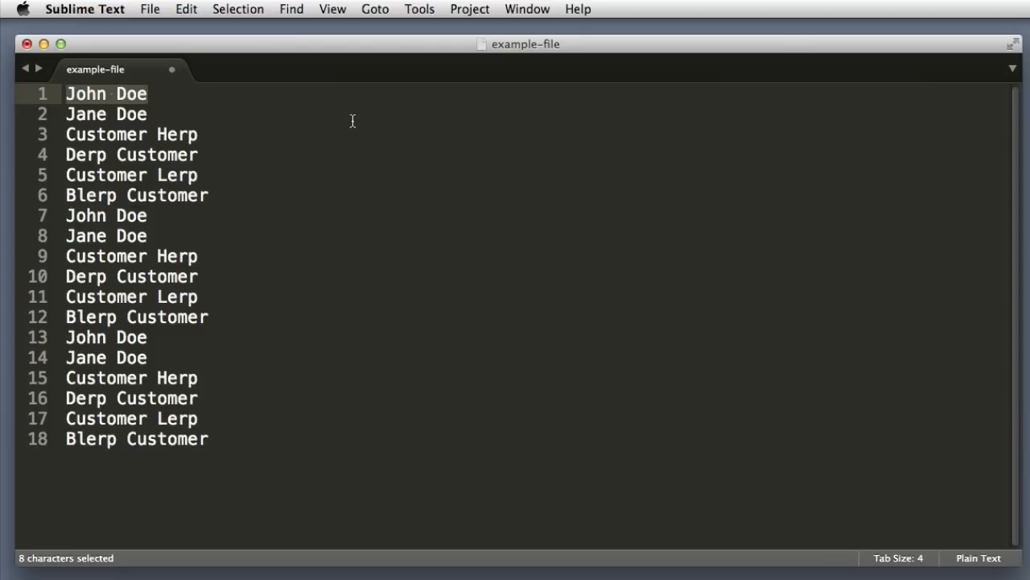
Try wrapping John Doe in a tag with Ctrl+Shift+W, naming it li then p, and revert to select all.
key("ctrl+shift+w")
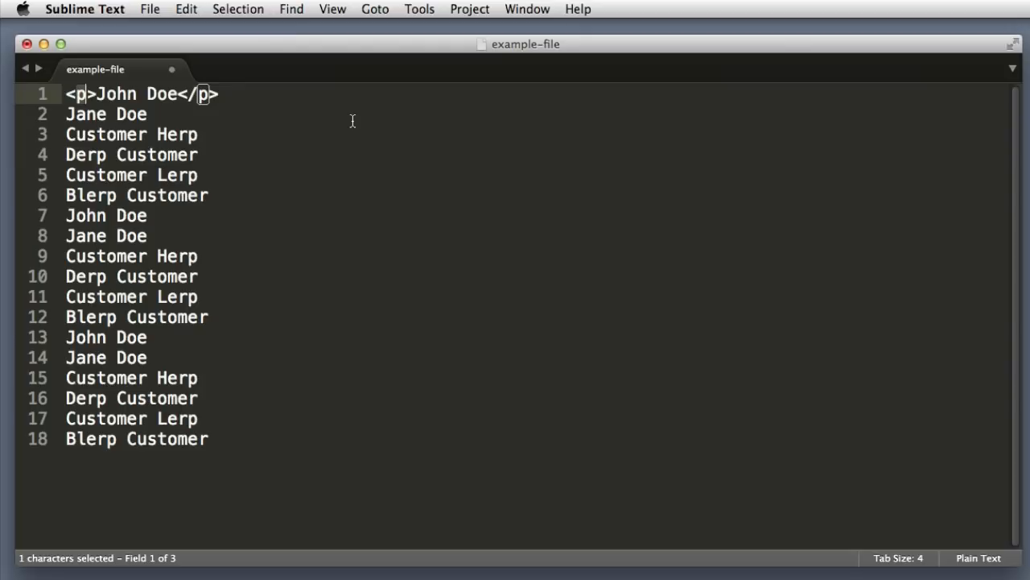
type("li")
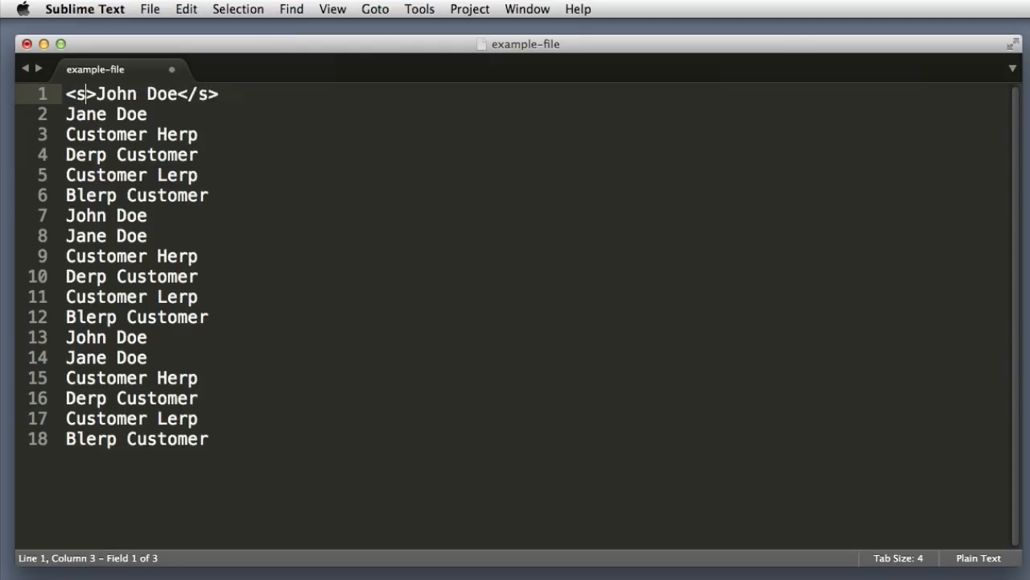
type("pan")
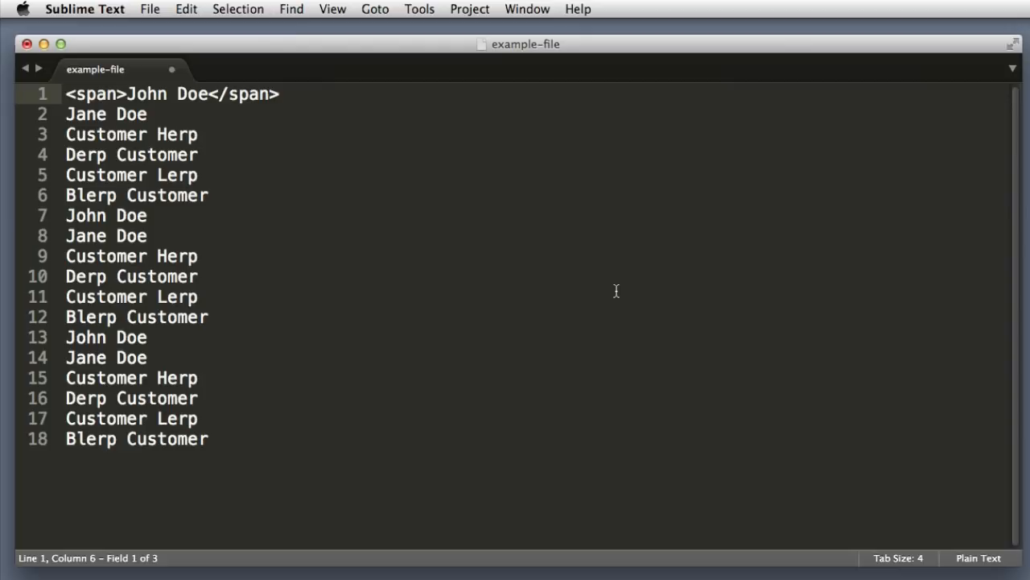
mouse_move(78, 35)
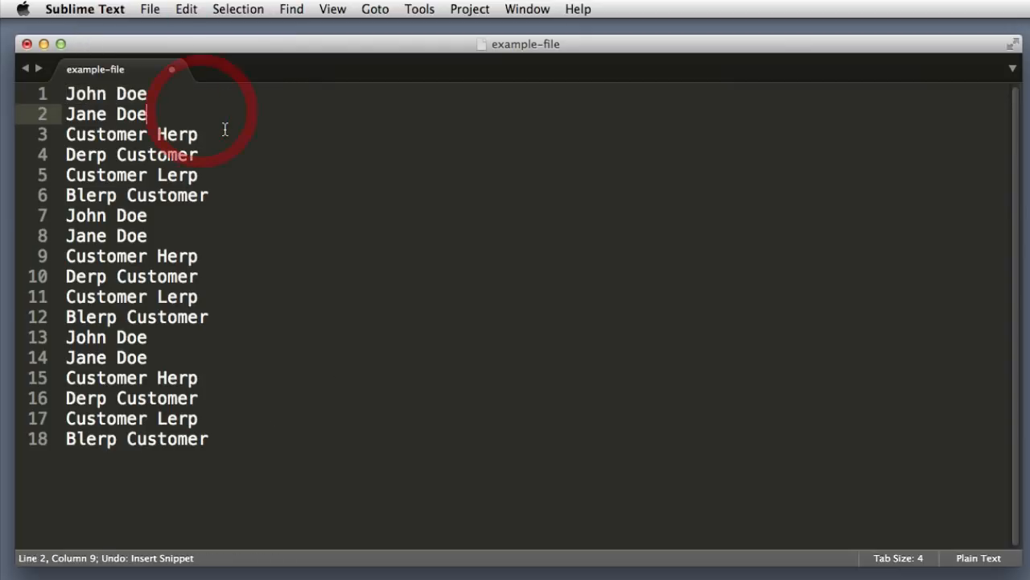
key("cmd+a")
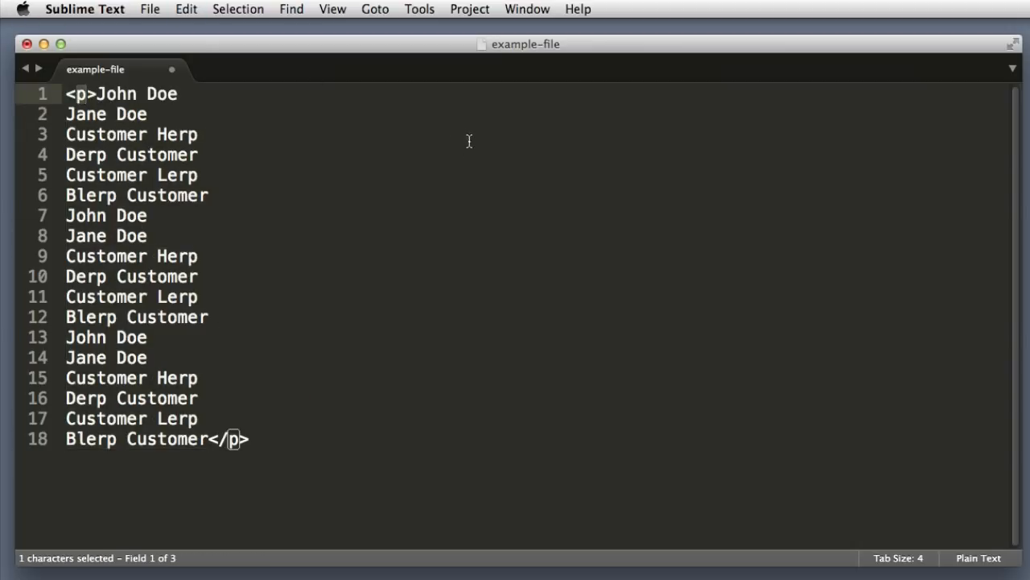
mouse_move(275, 457)
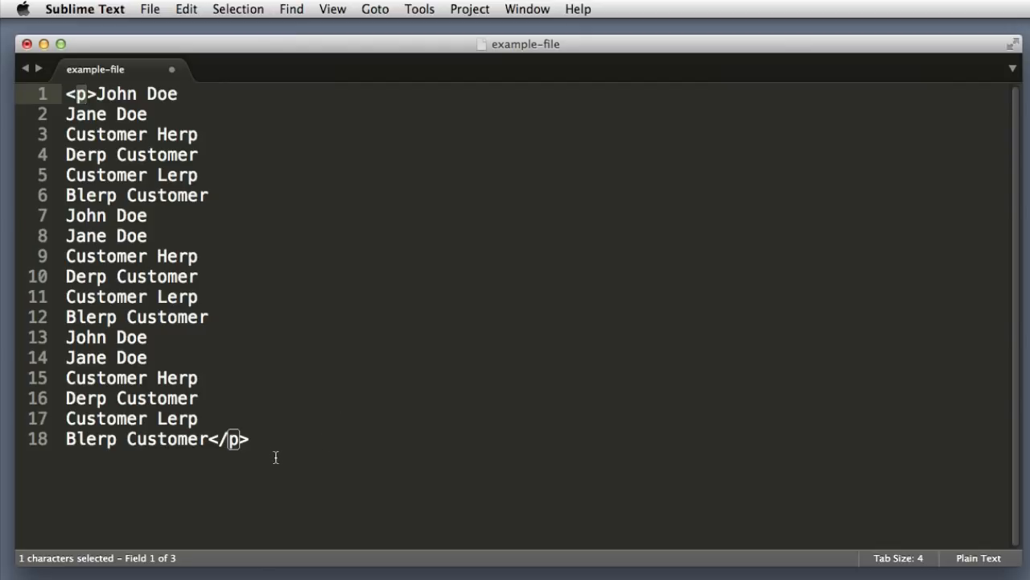
mouse_move(93, 94)
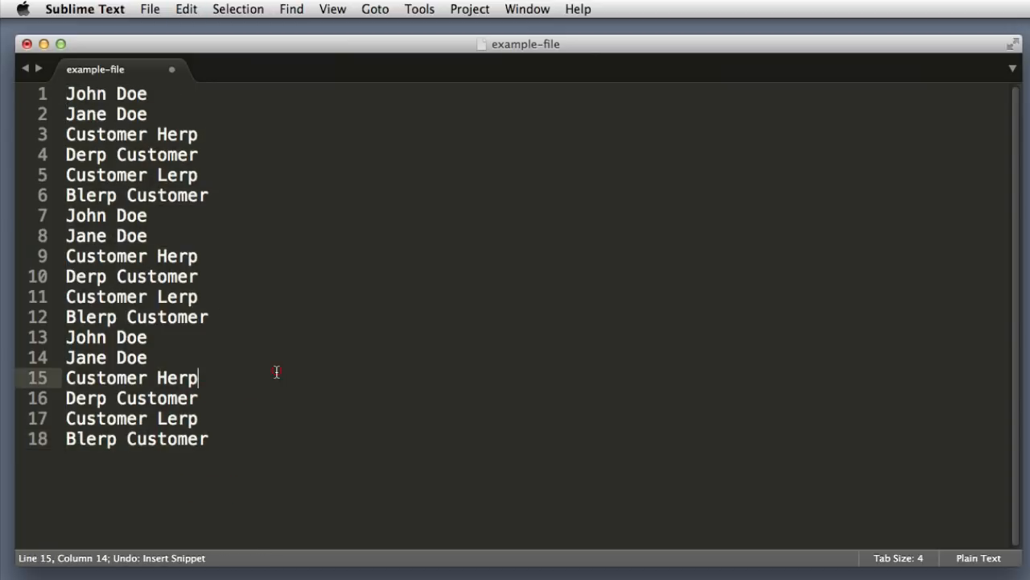
Wrap each of the eighteen customer names in its own <li></li> tag pair at once.
key("cmd+a")
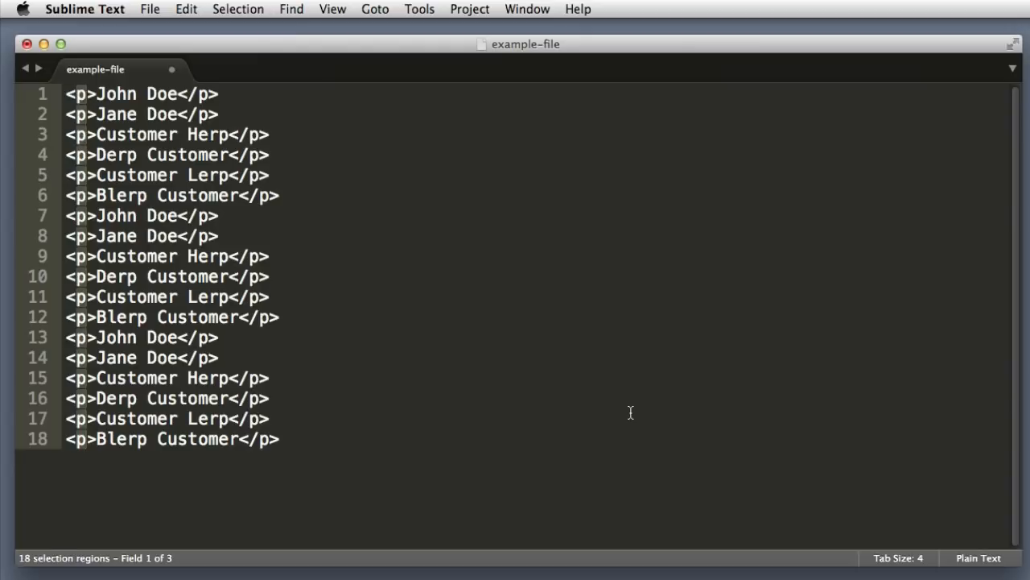
type("li")
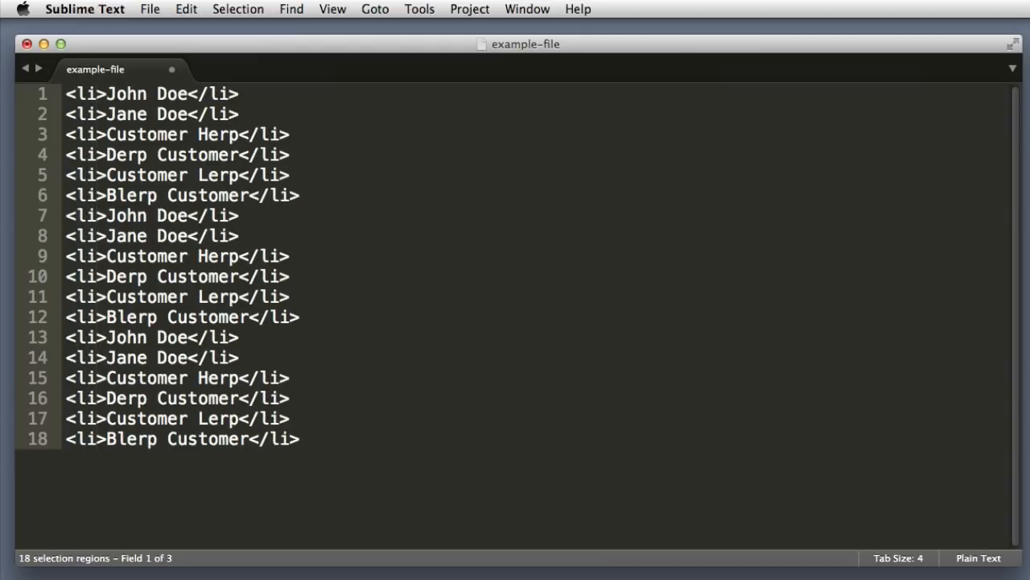